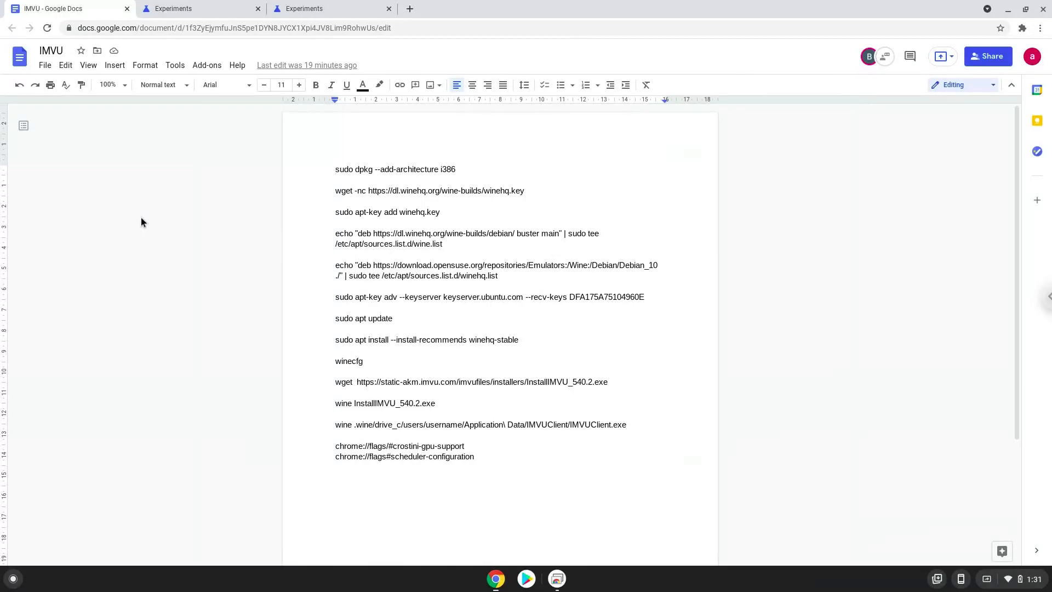
- Enable Crostini GPU Support, set Scheduler Configuration to enable Hyper-Threading, and restart Chrome
left_click(336, 170)
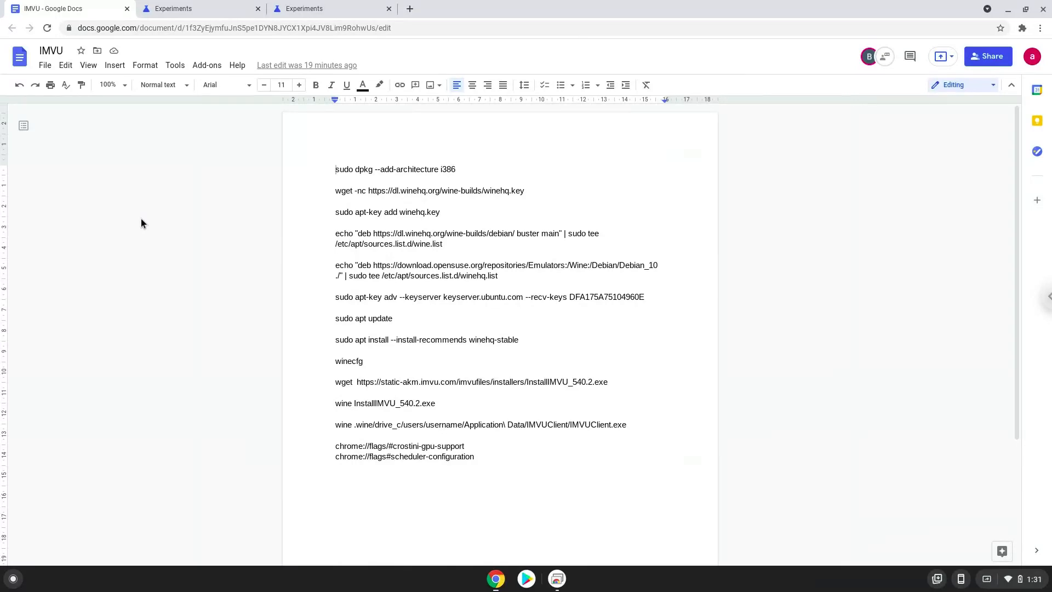
left_click(199, 8)
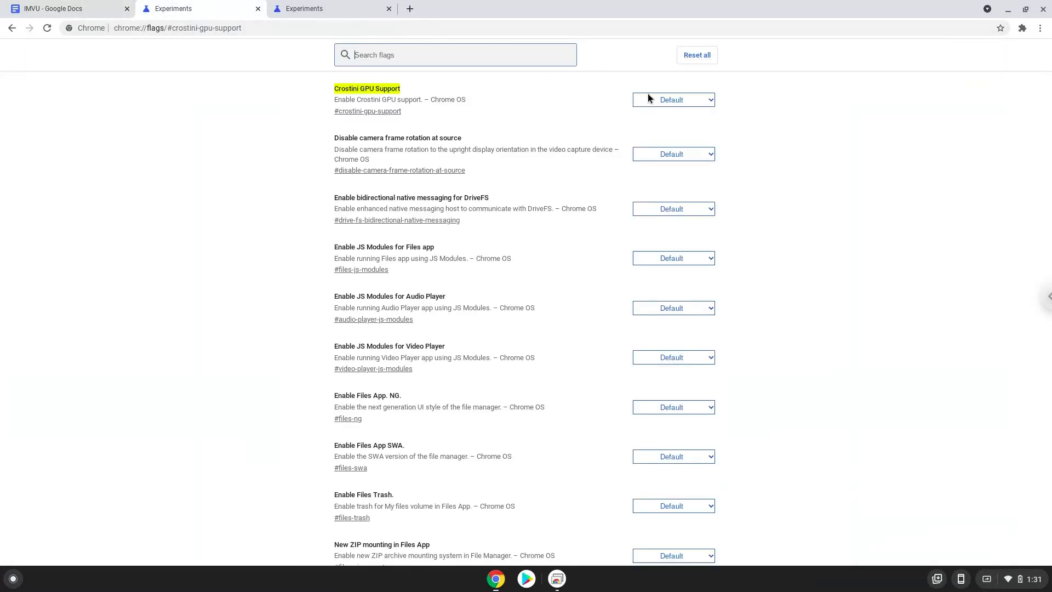
left_click(672, 100)
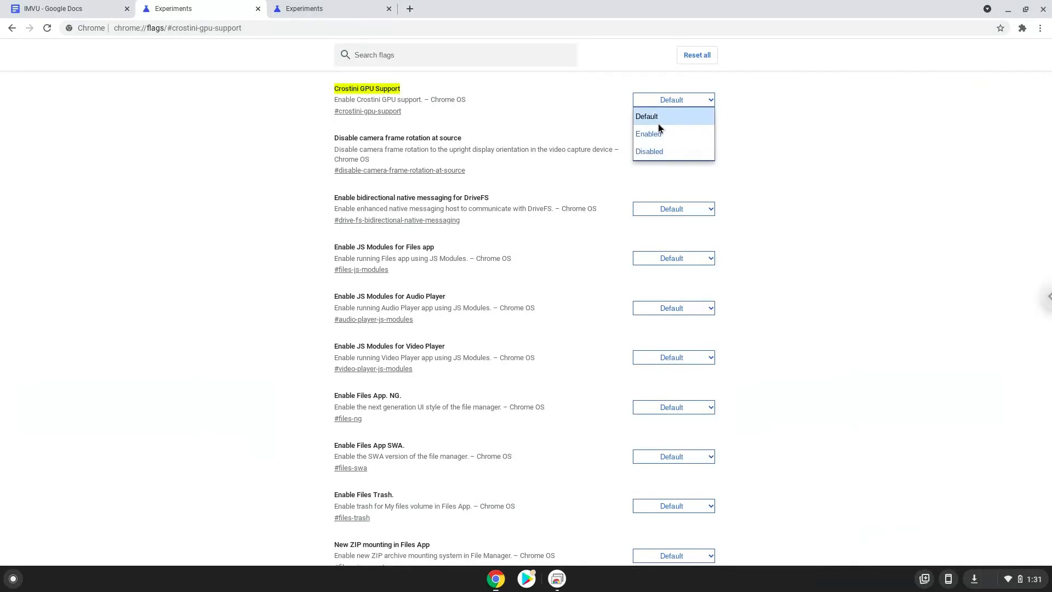
left_click(649, 133)
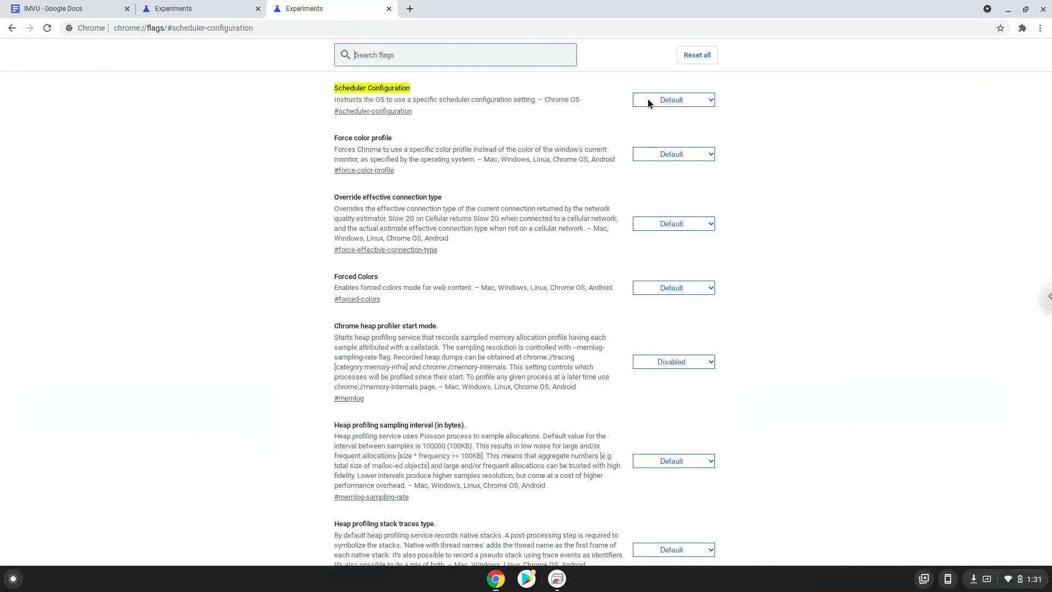
left_click(671, 99)
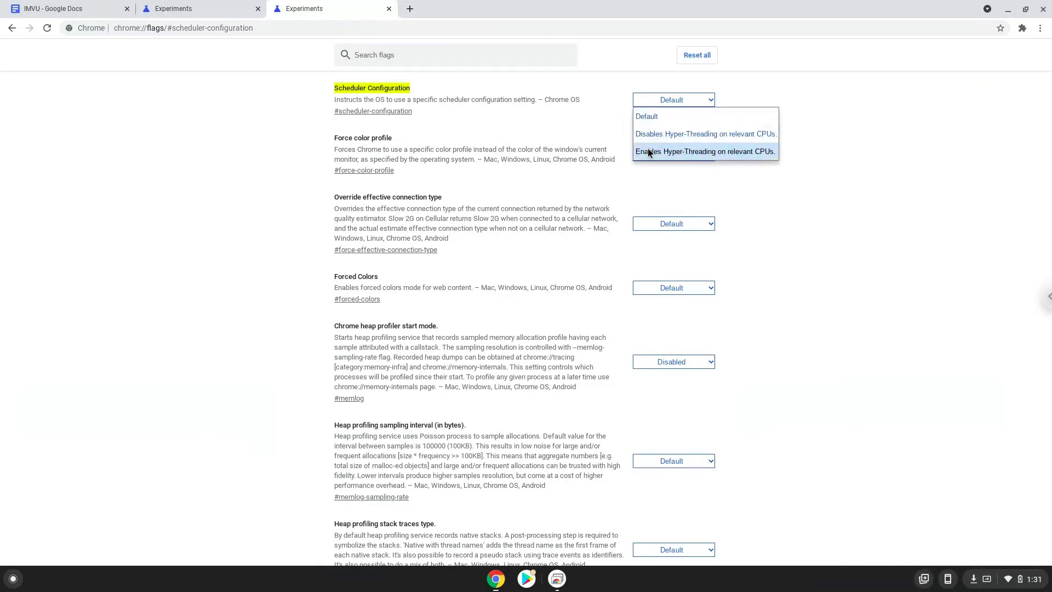
left_click(705, 151)
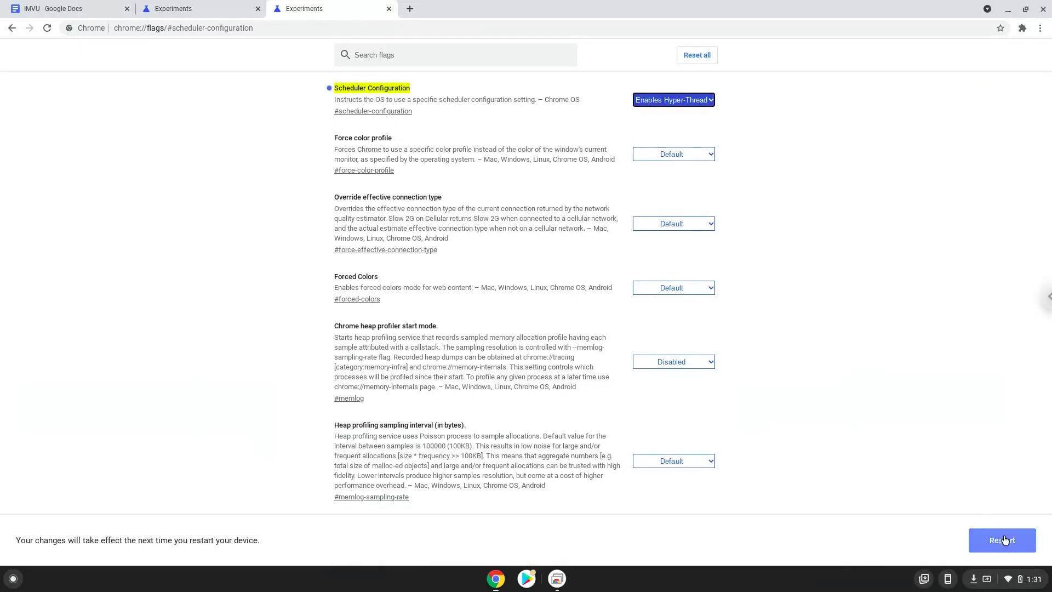
left_click(1001, 539)
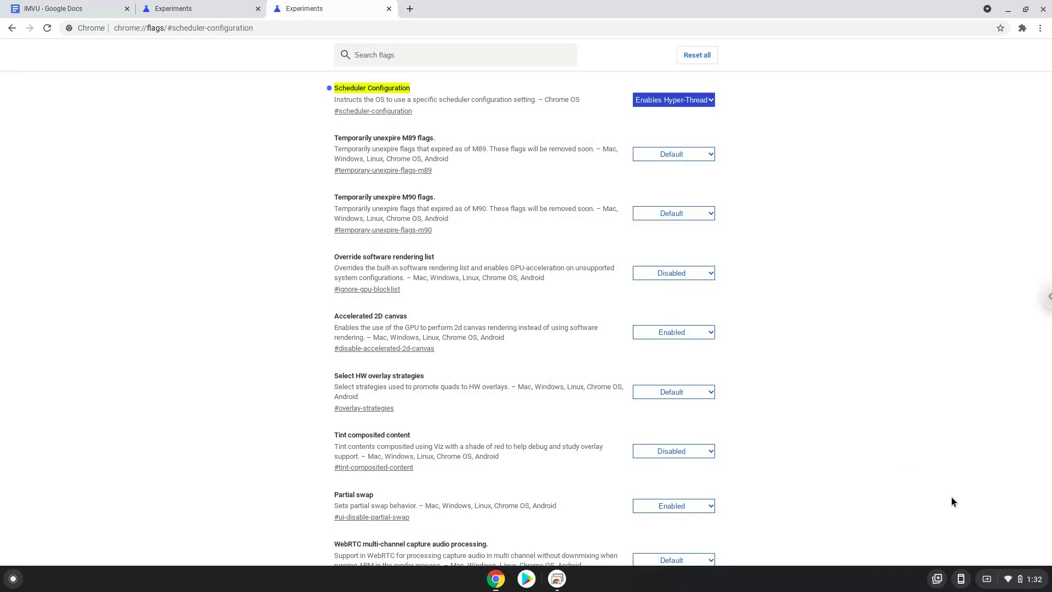
- Open ChromeOS Settings from quick settings and go to Advanced > Developers
left_click(1023, 579)
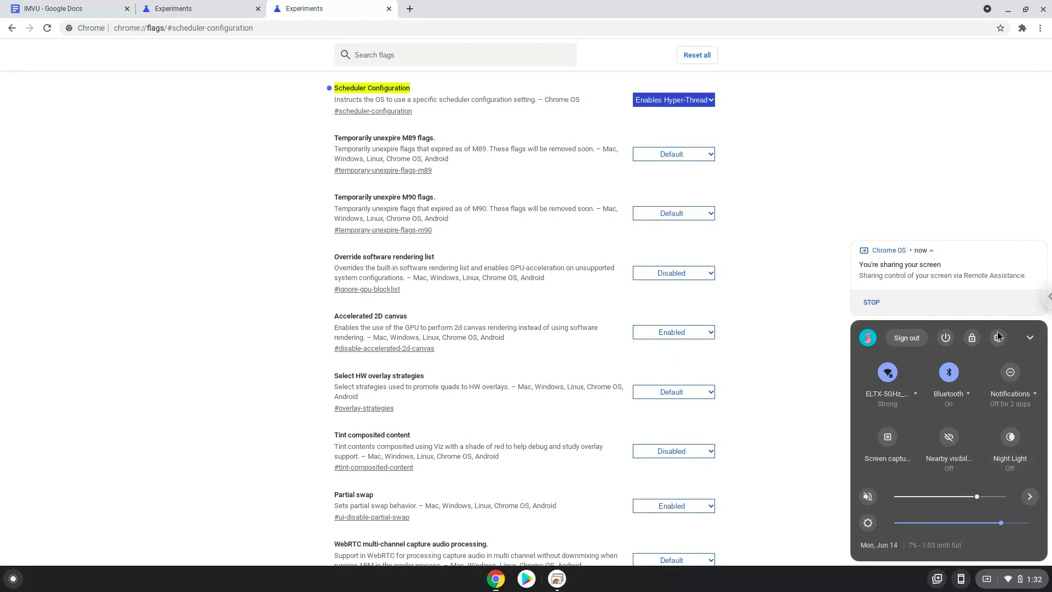
left_click(971, 337)
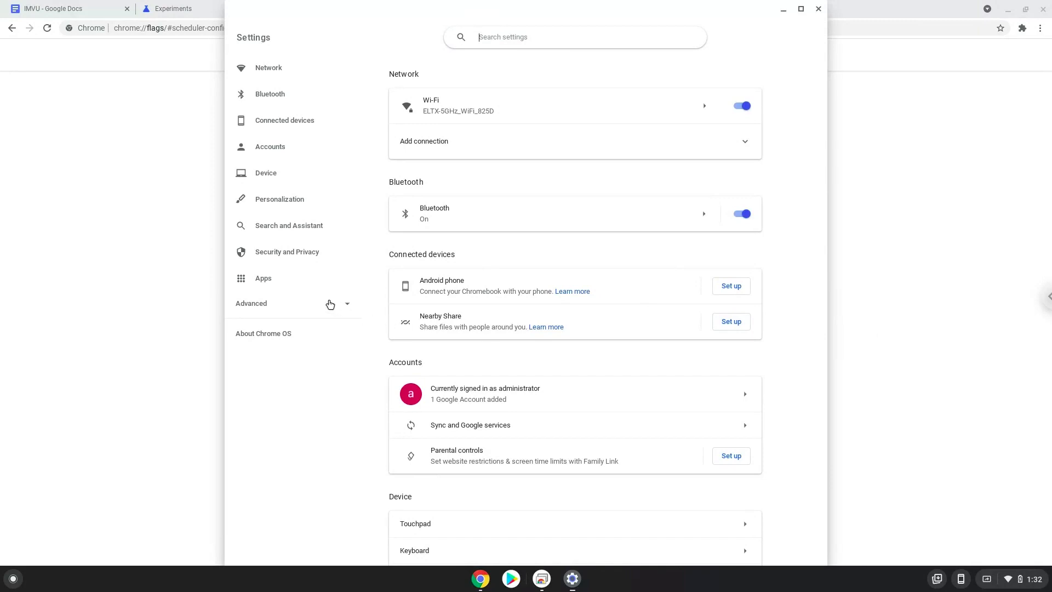
left_click(251, 302)
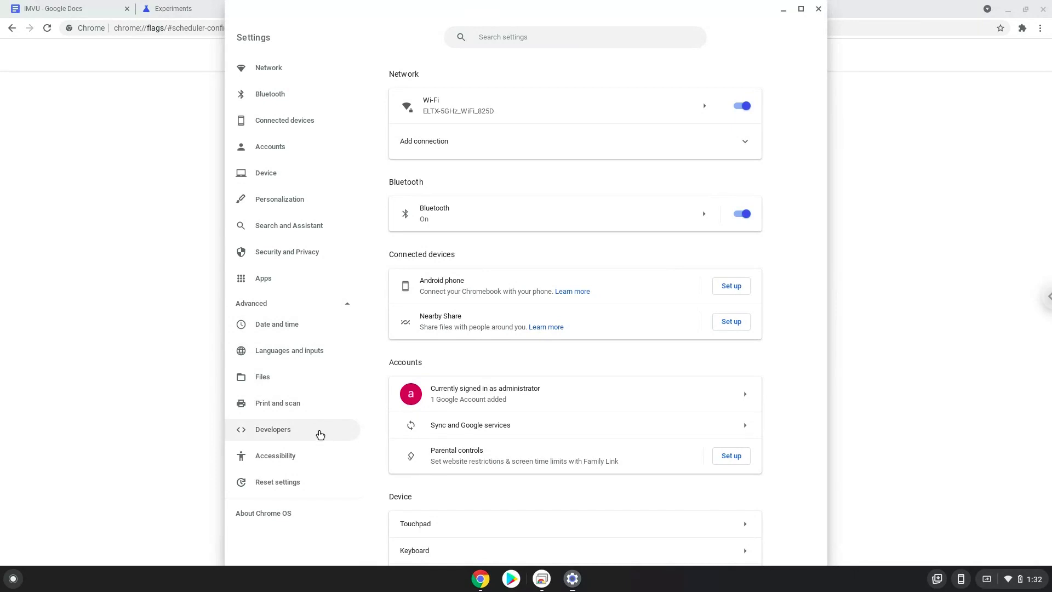
left_click(273, 429)
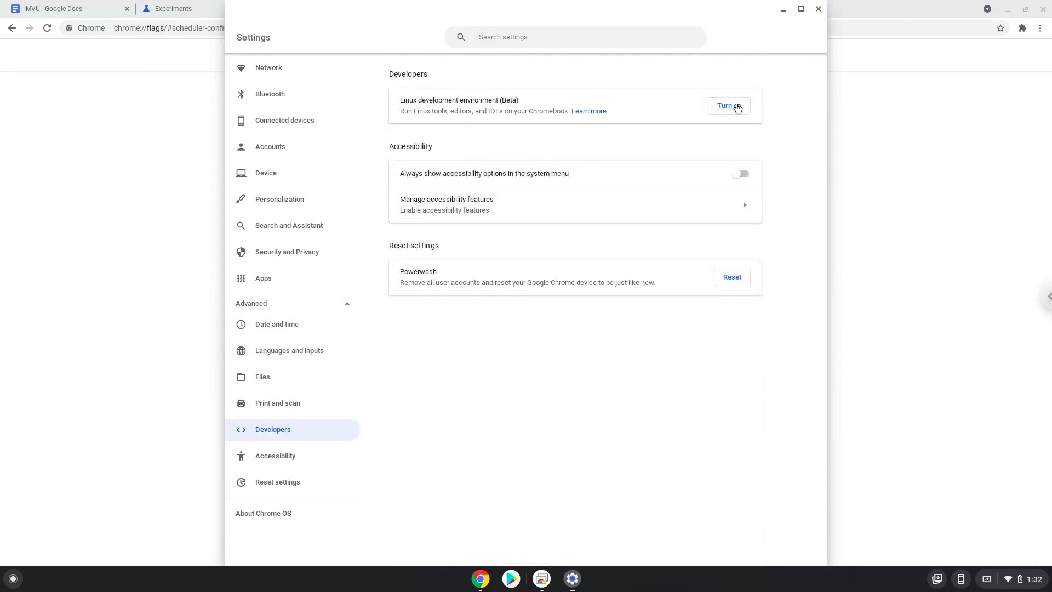
- Turn on Linux development environment and install with default username and recommended 7.5 GB disk
left_click(729, 105)
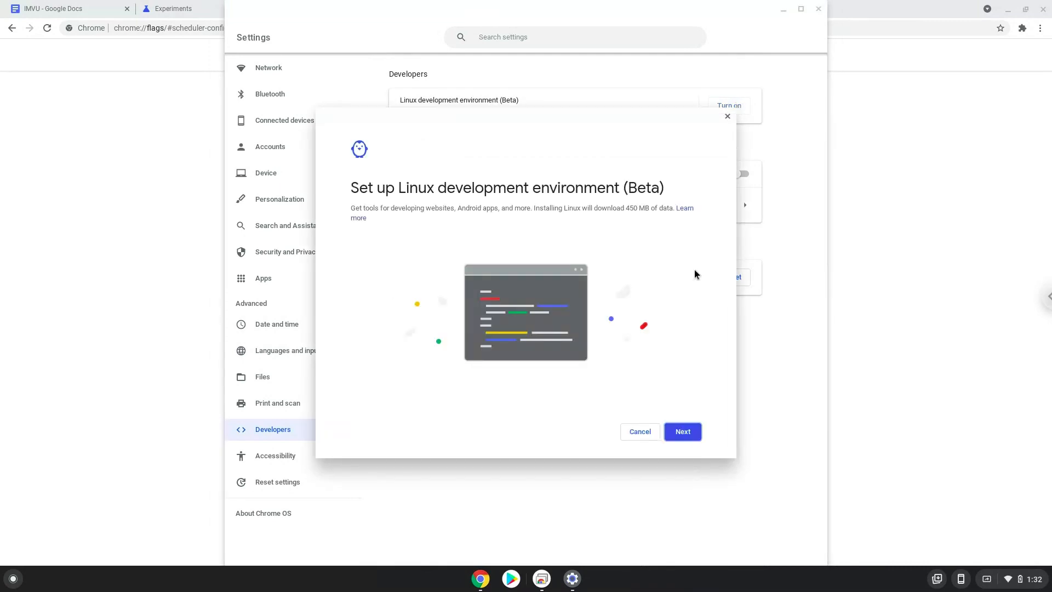
left_click(682, 431)
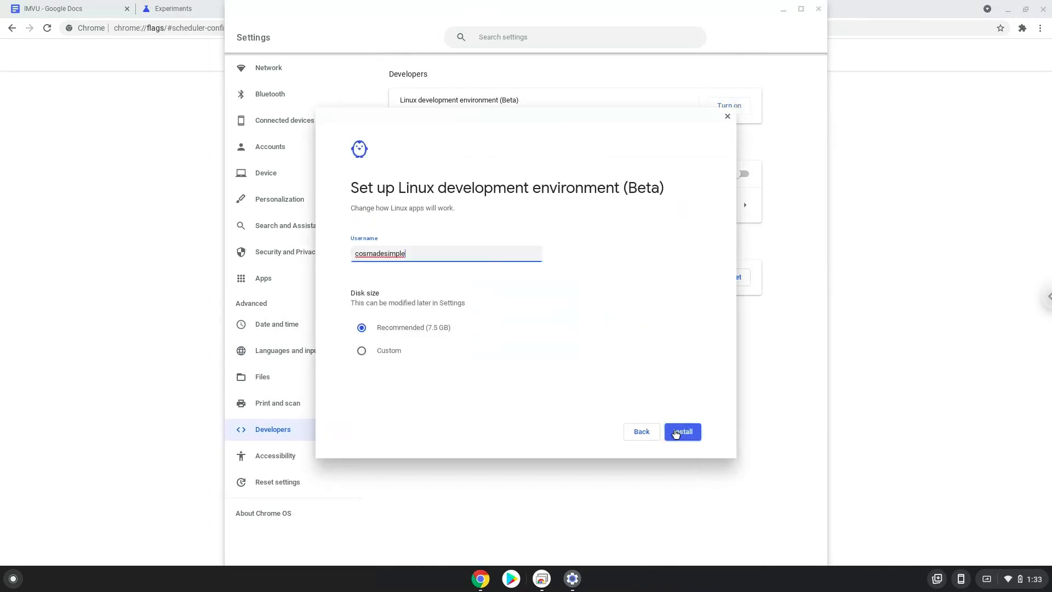
left_click(681, 431)
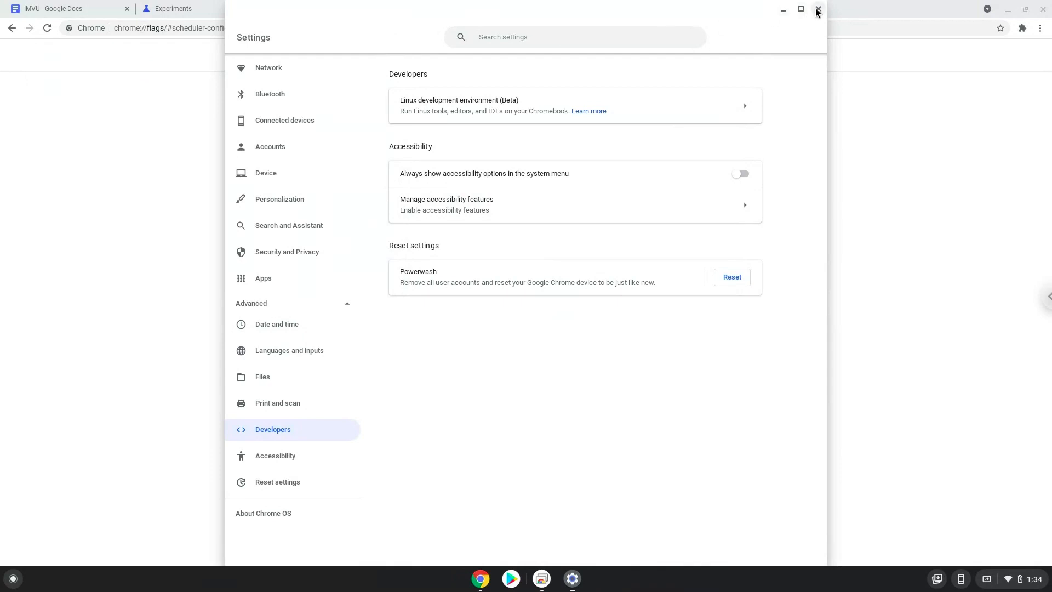
- Close the Settings window and switch back to the IMVU - Google Docs tab
left_click(817, 10)
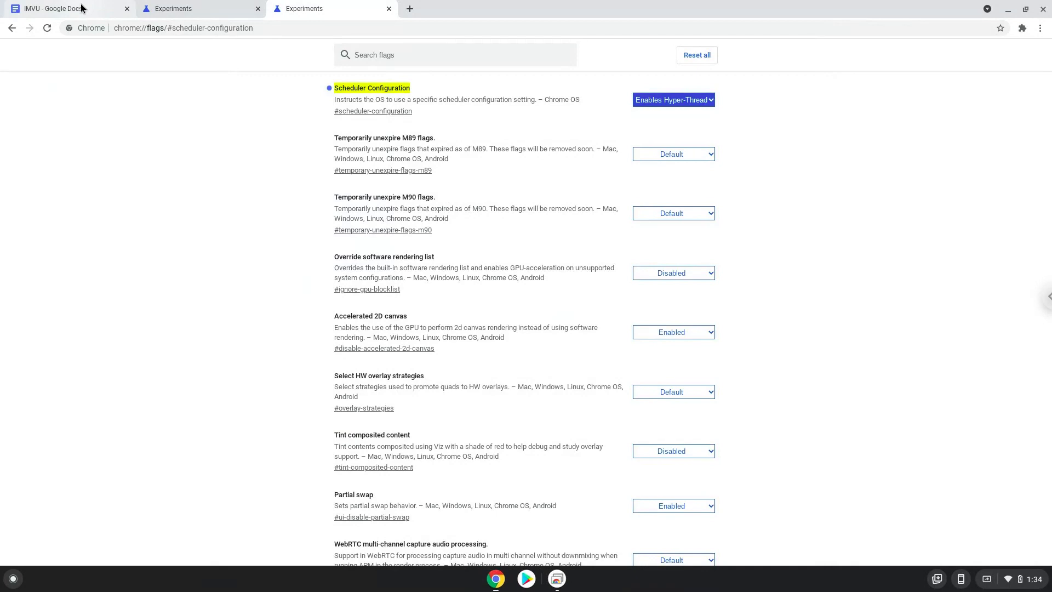
left_click(53, 8)
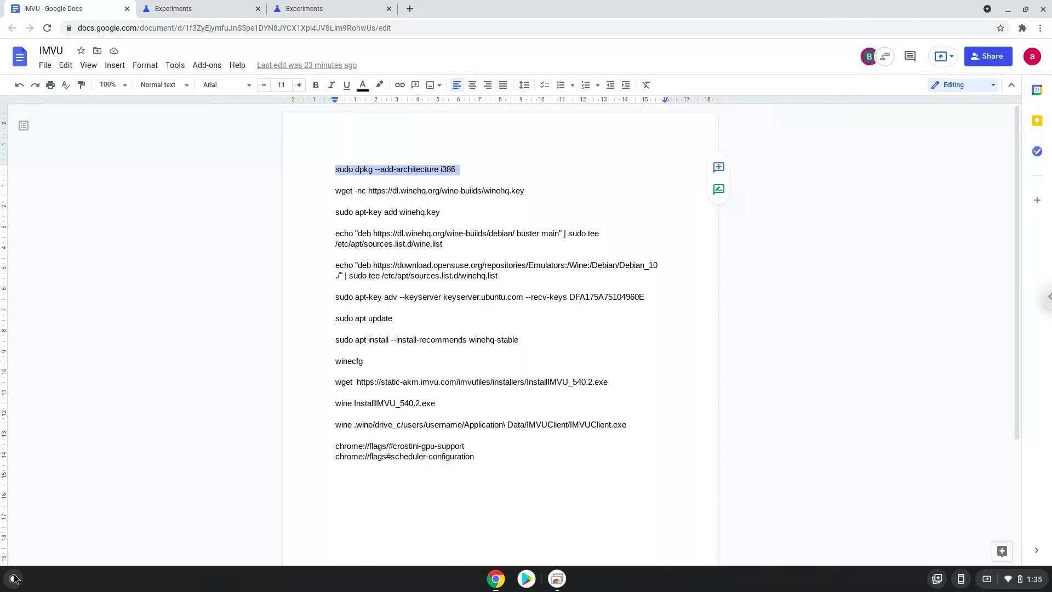
- Search the launcher for 'terminal' and launch the Terminal app
left_click(13, 579)
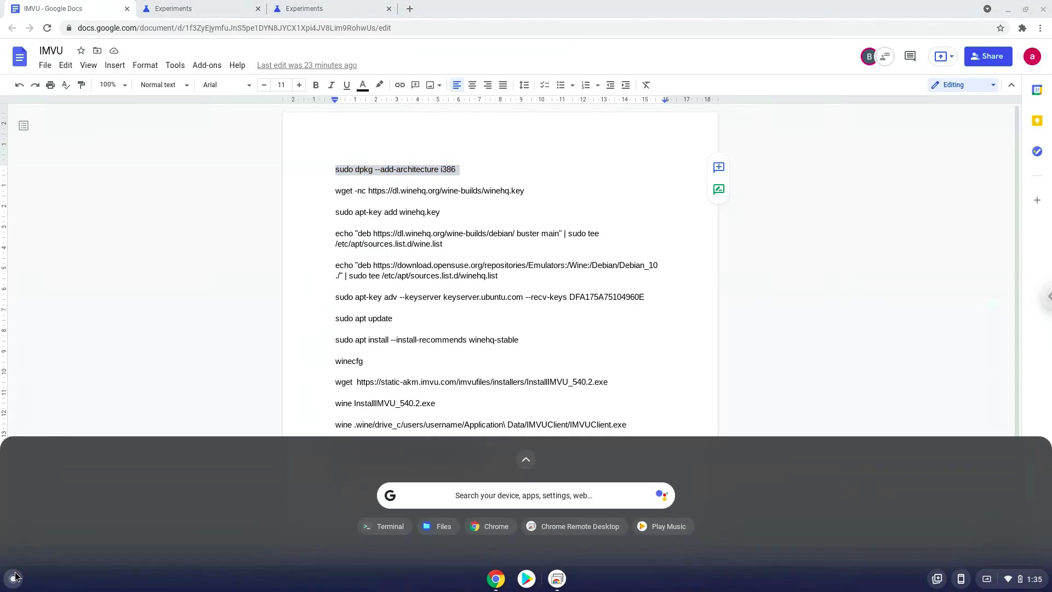
type("terminal")
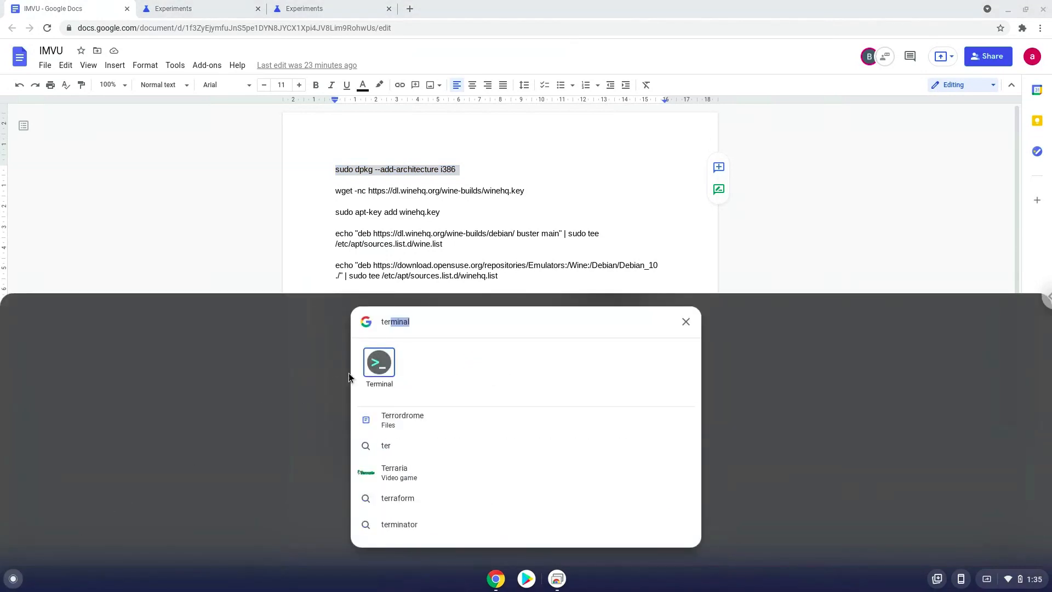
left_click(380, 362)
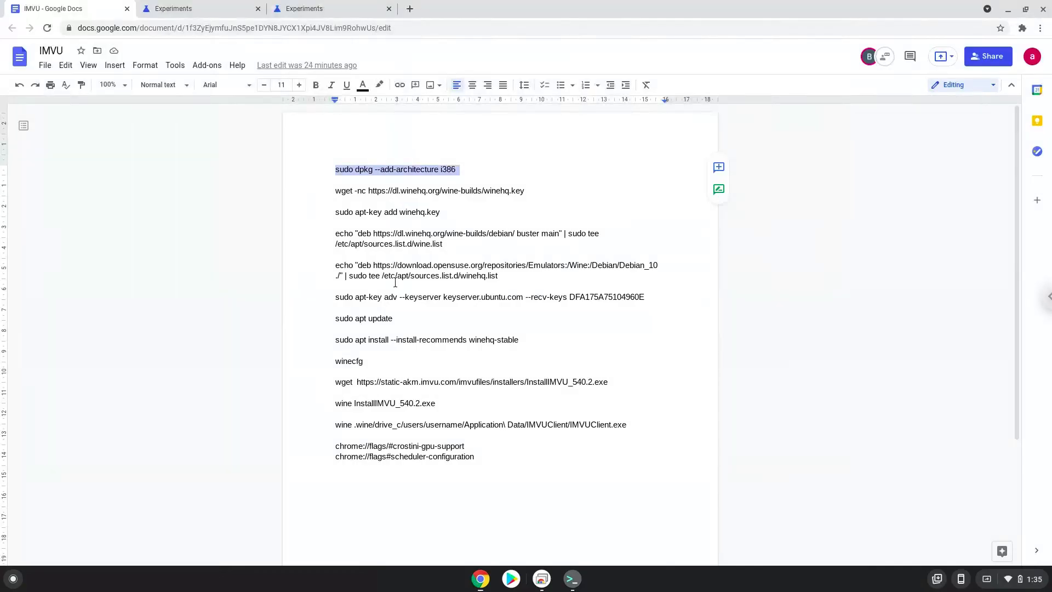
mouse_move(373, 191)
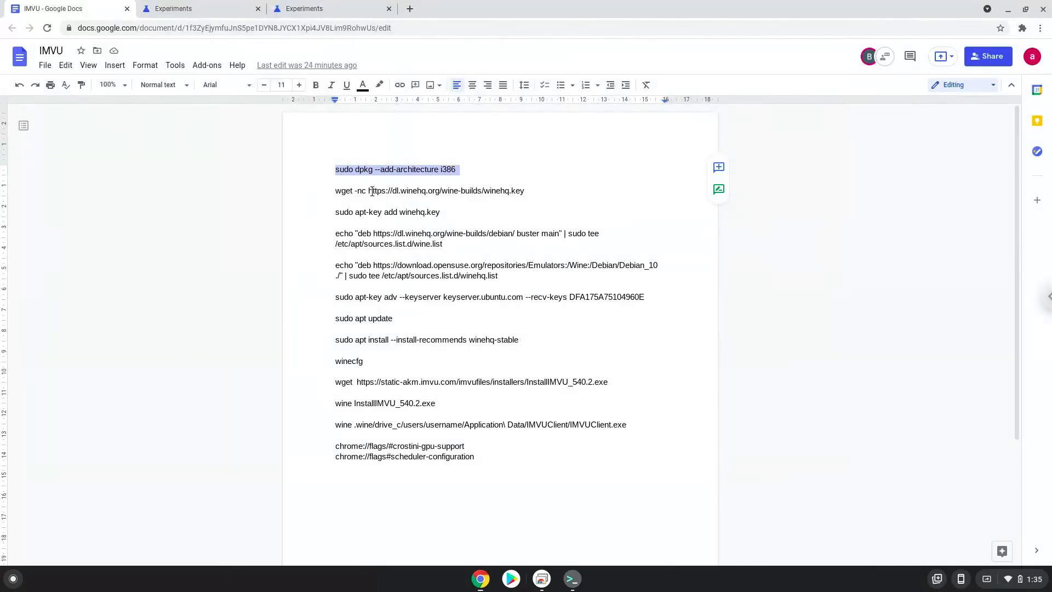
- Copy the i386 architecture and winehq.key wget commands from Docs into Terminal
right_click(370, 191)
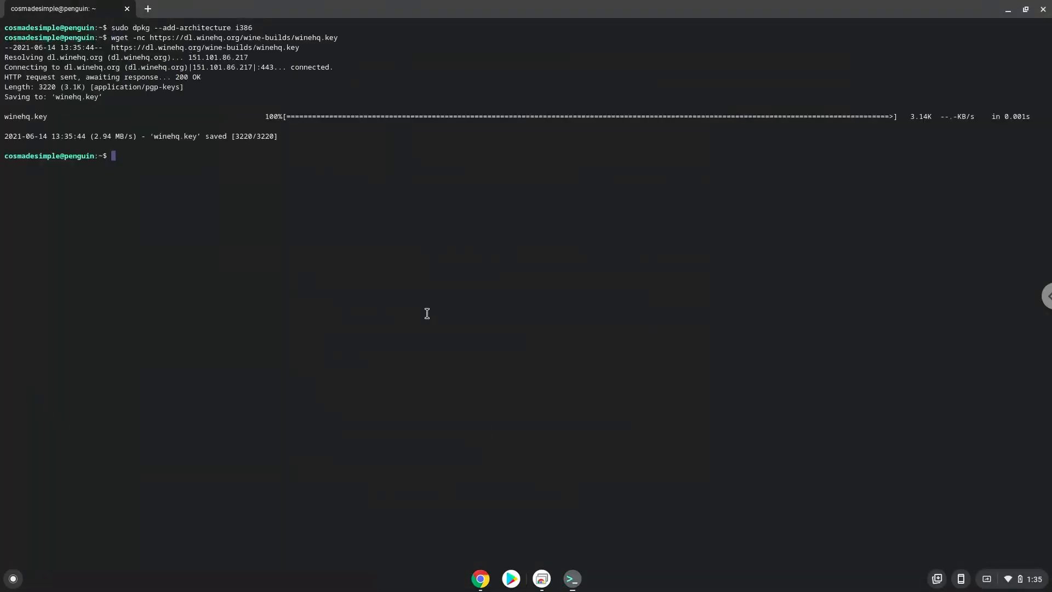
mouse_move(440, 395)
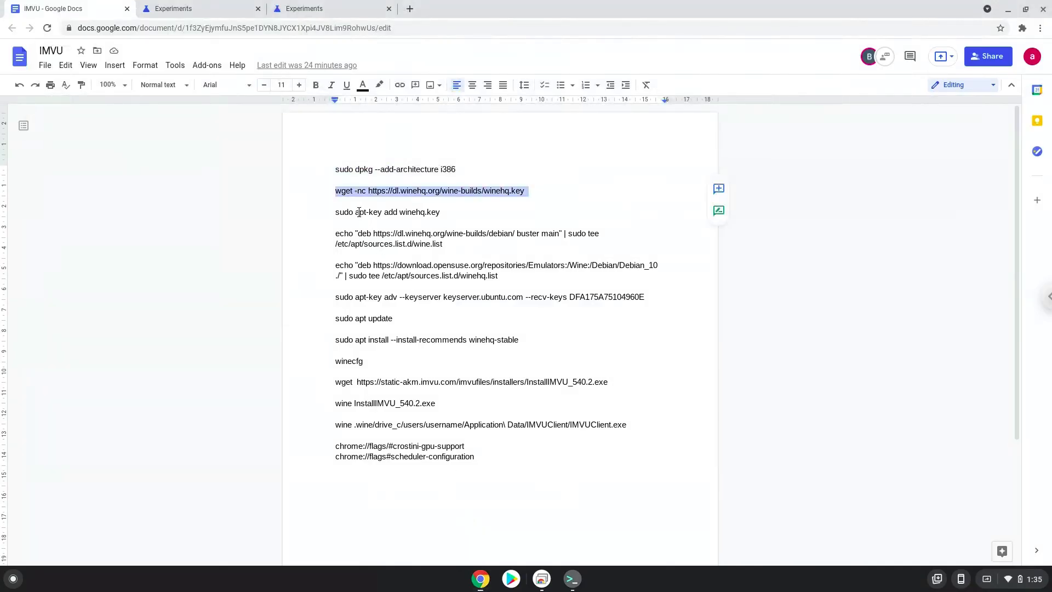
right_click(359, 212)
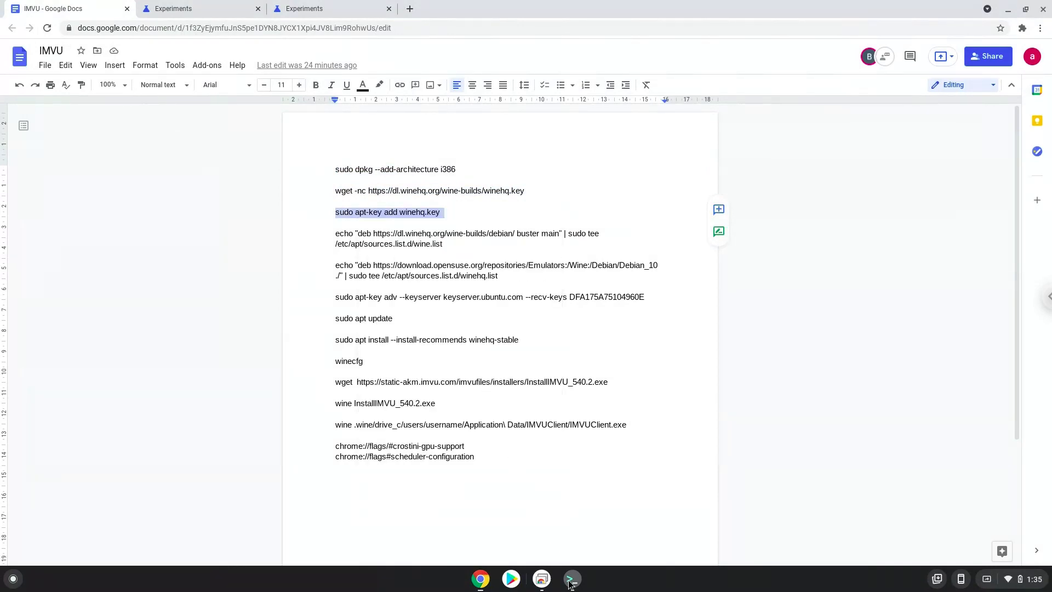
left_click(571, 579)
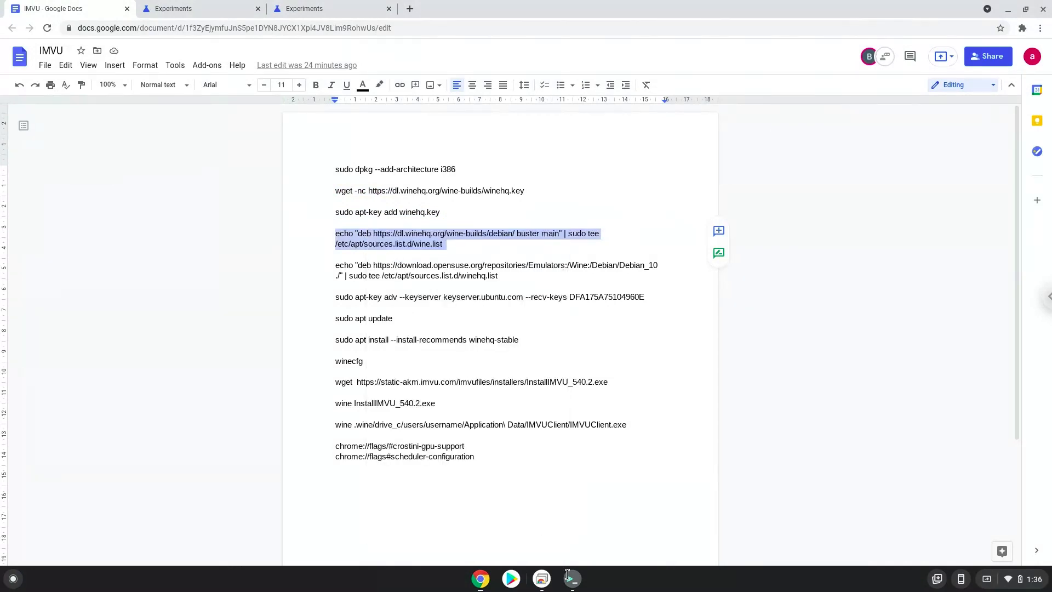
- Copy the openSUSE Emulators Debian 10 winehq.list echo command into Terminal, then grab the apt-key line
left_click(571, 579)
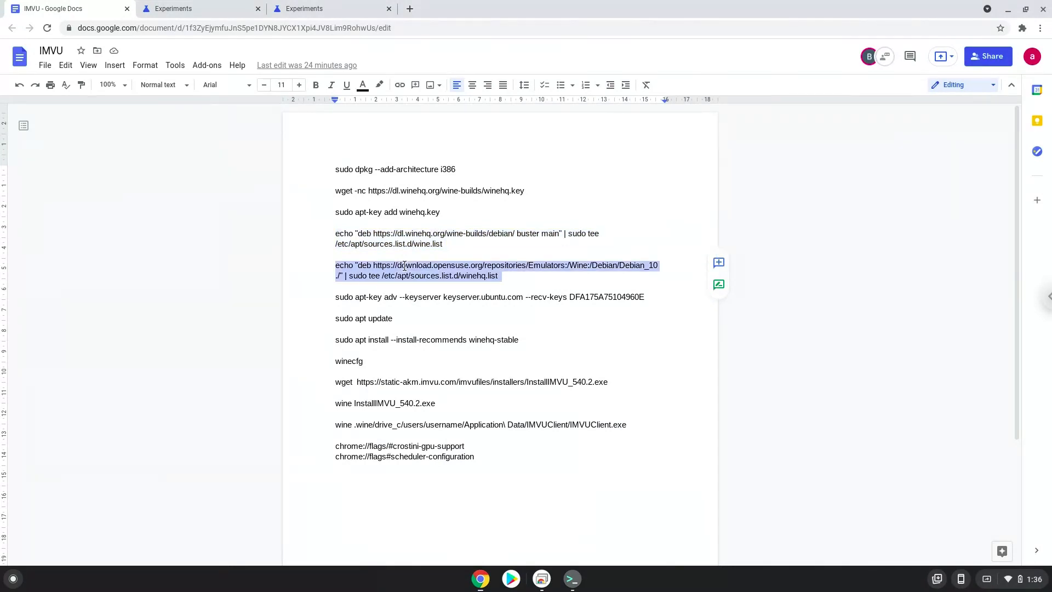
right_click(416, 270)
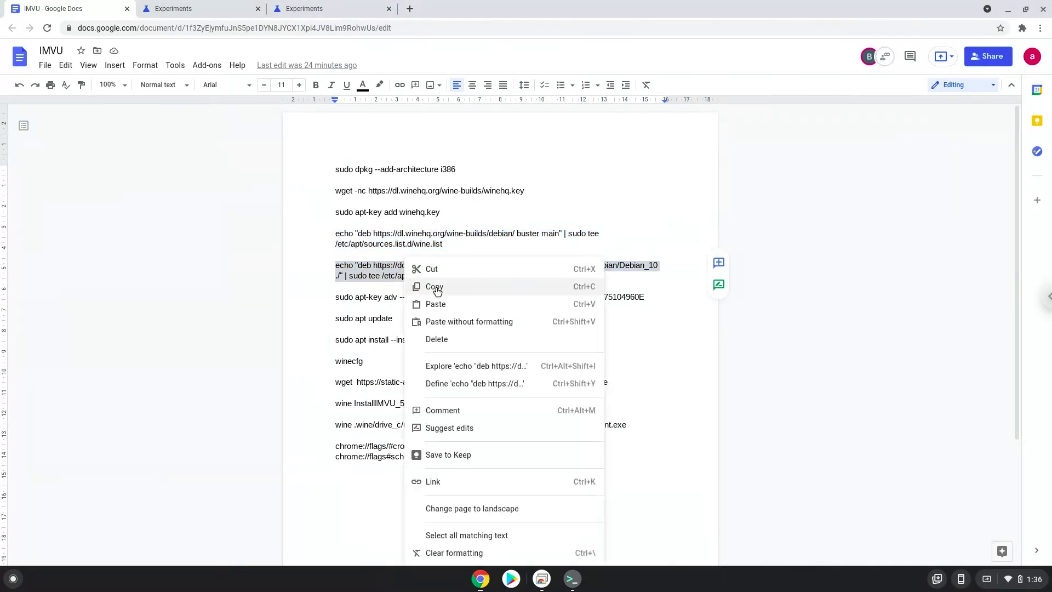
left_click(434, 286)
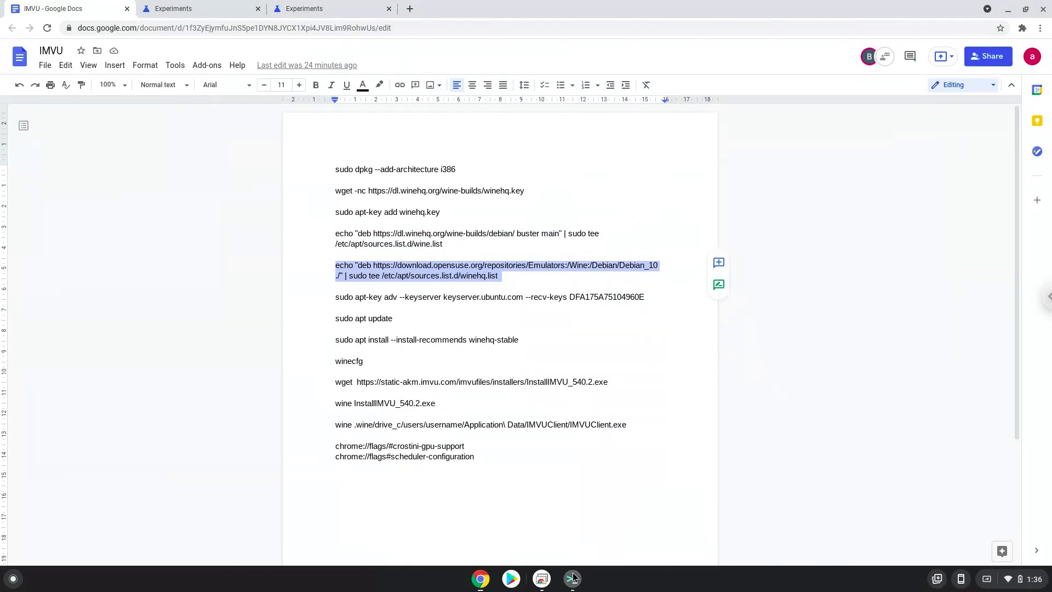
left_click(572, 579)
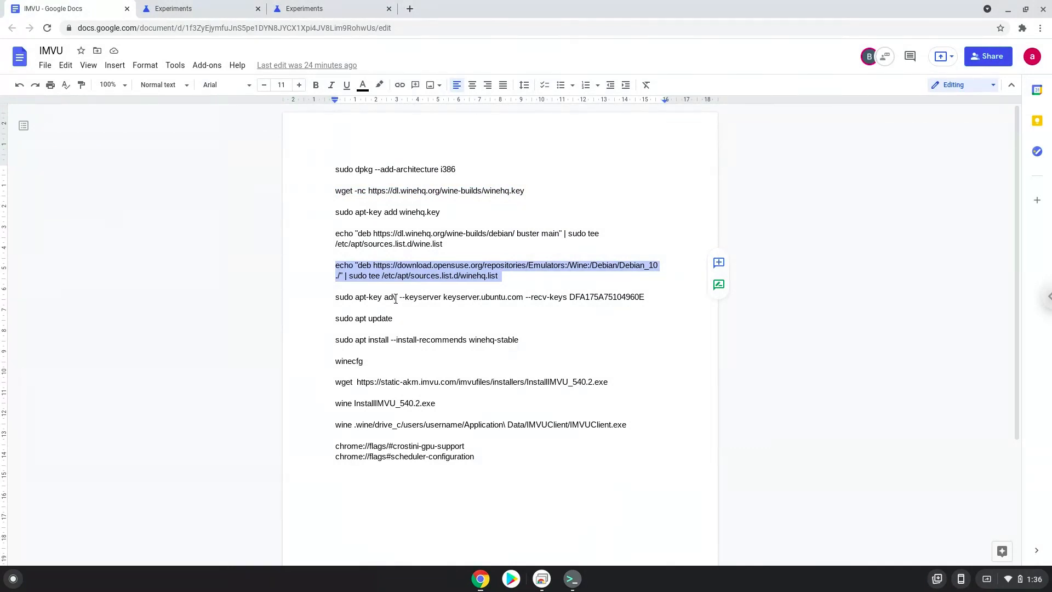
right_click(395, 297)
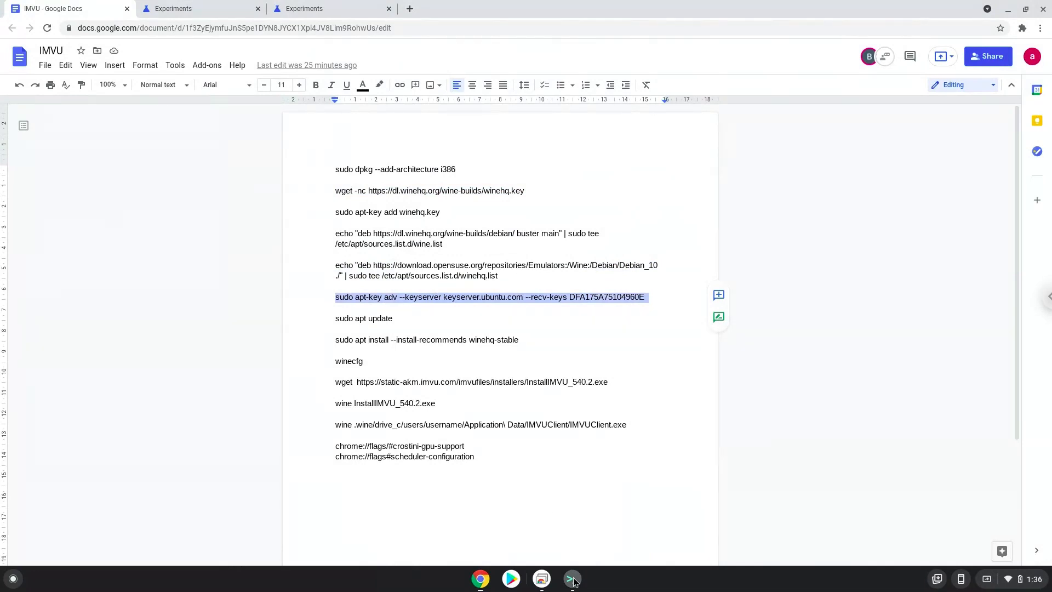
- Run the apt-key adv keyserver import and enter sudo apt update in Terminal
left_click(570, 578)
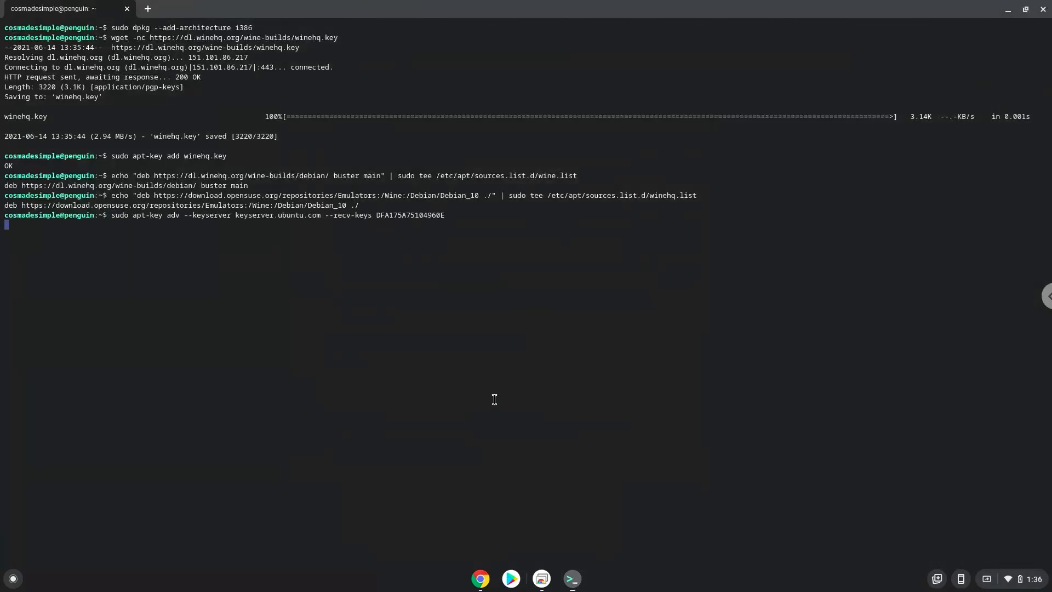
key("Return")
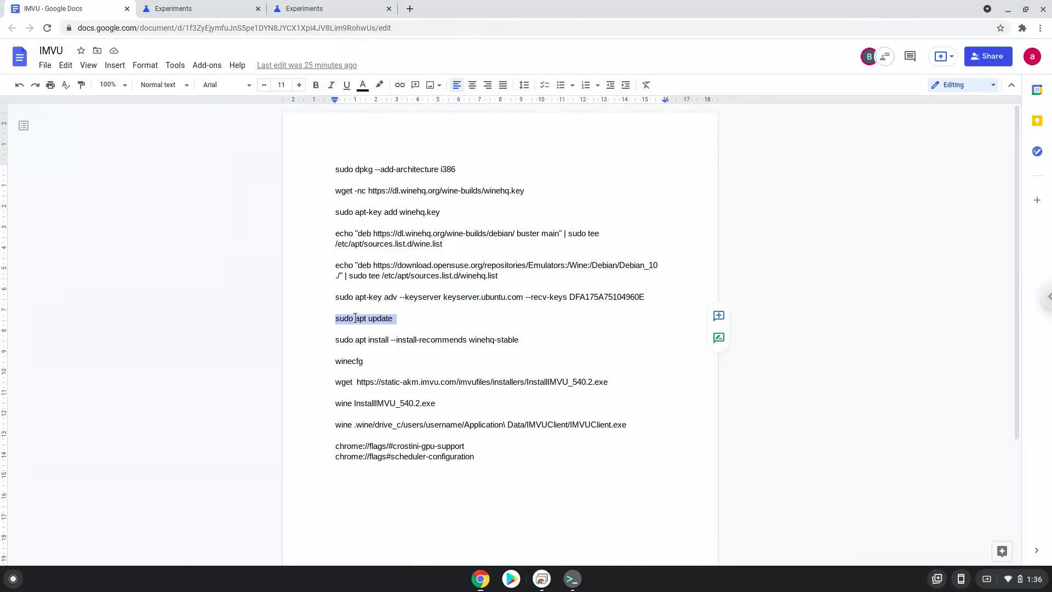
right_click(363, 318)
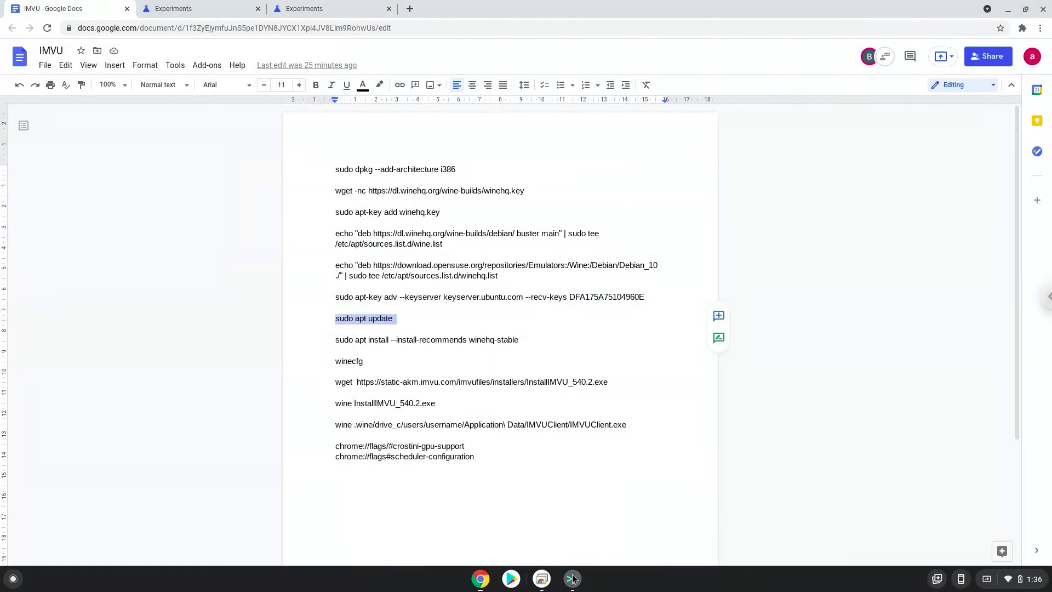
left_click(571, 578)
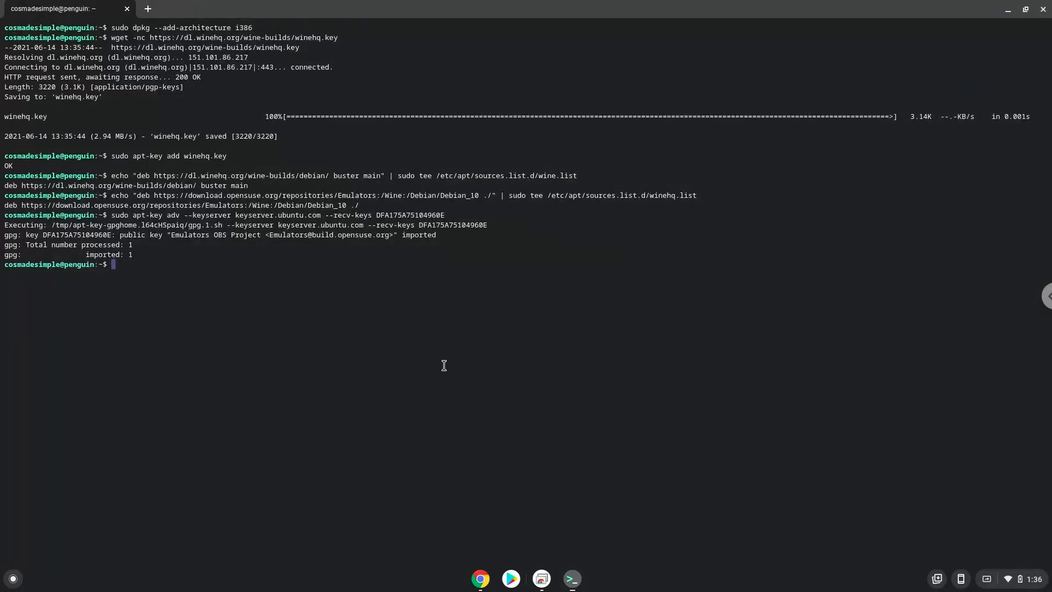
type("sudo apt update")
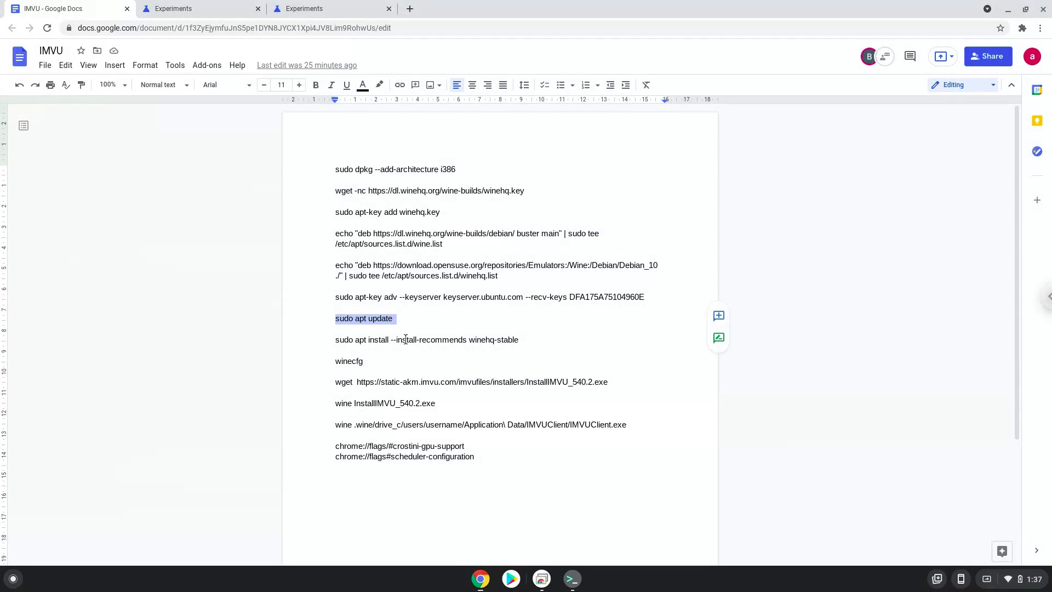
- Copy the apt install winehq-stable command from Docs over to Terminal
right_click(369, 339)
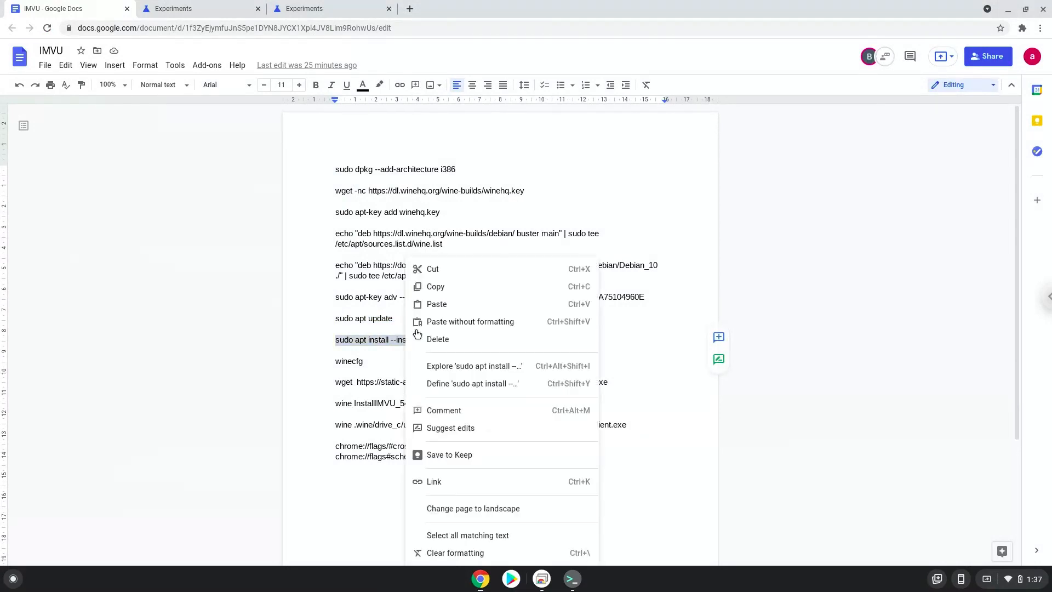
left_click(500, 355)
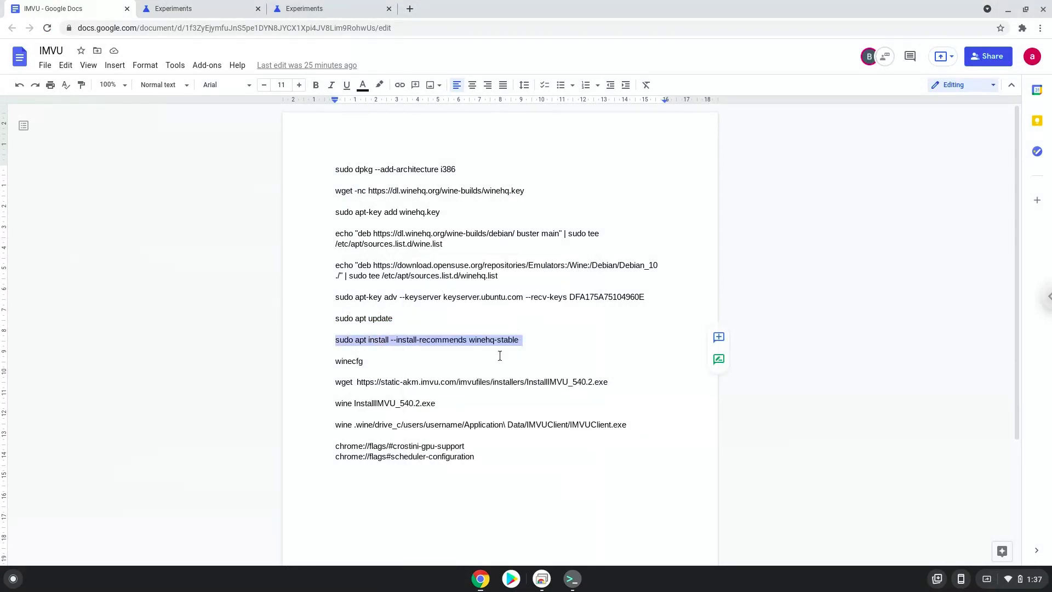
mouse_move(571, 577)
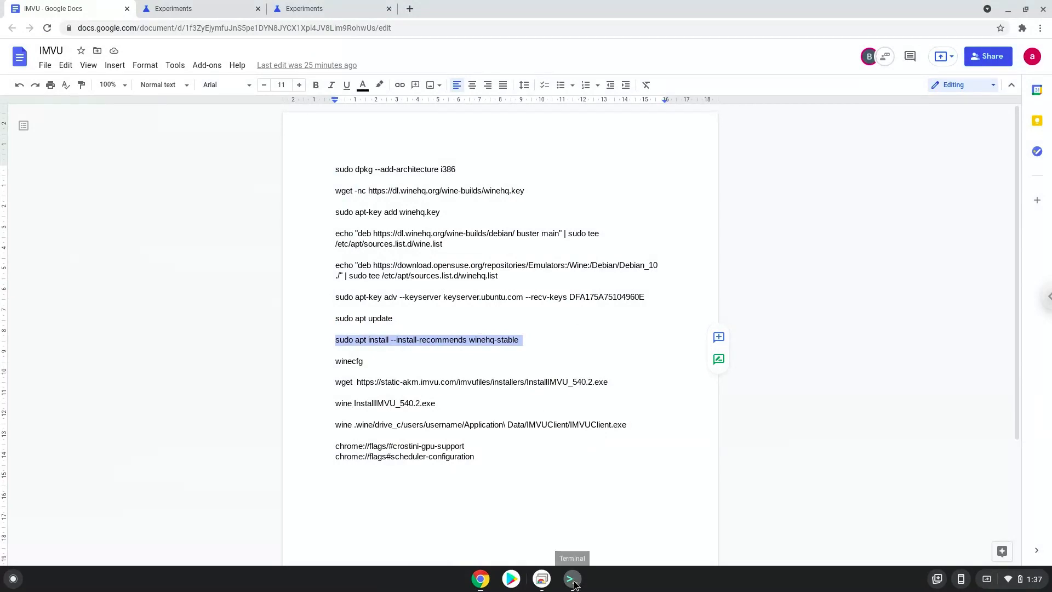
left_click(571, 578)
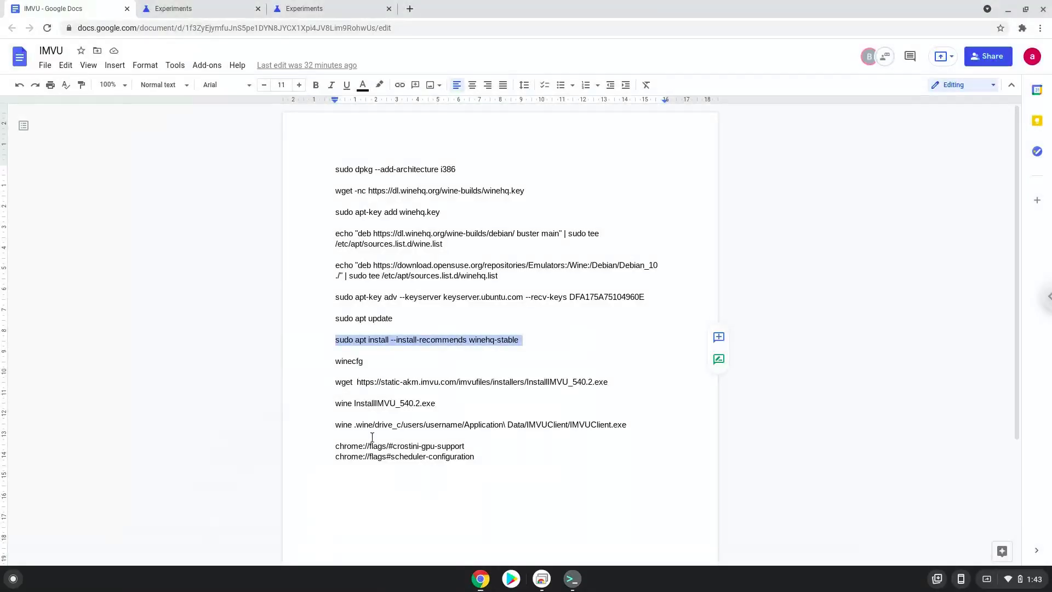
- Copy 'winecfg' from the notes, undoing the accidental paste, and return to Terminal
double_click(348, 361)
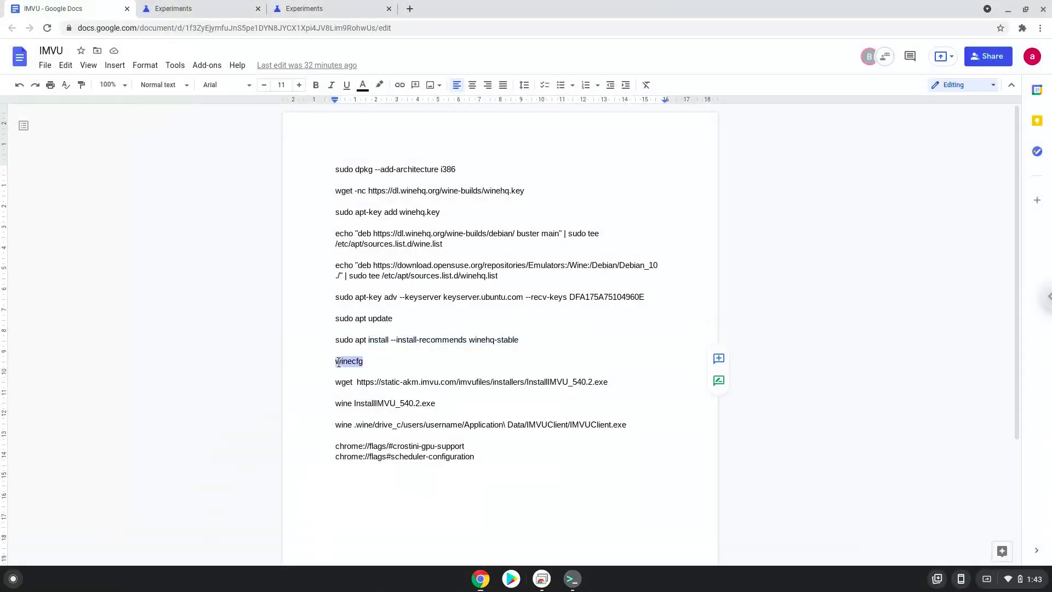
right_click(349, 361)
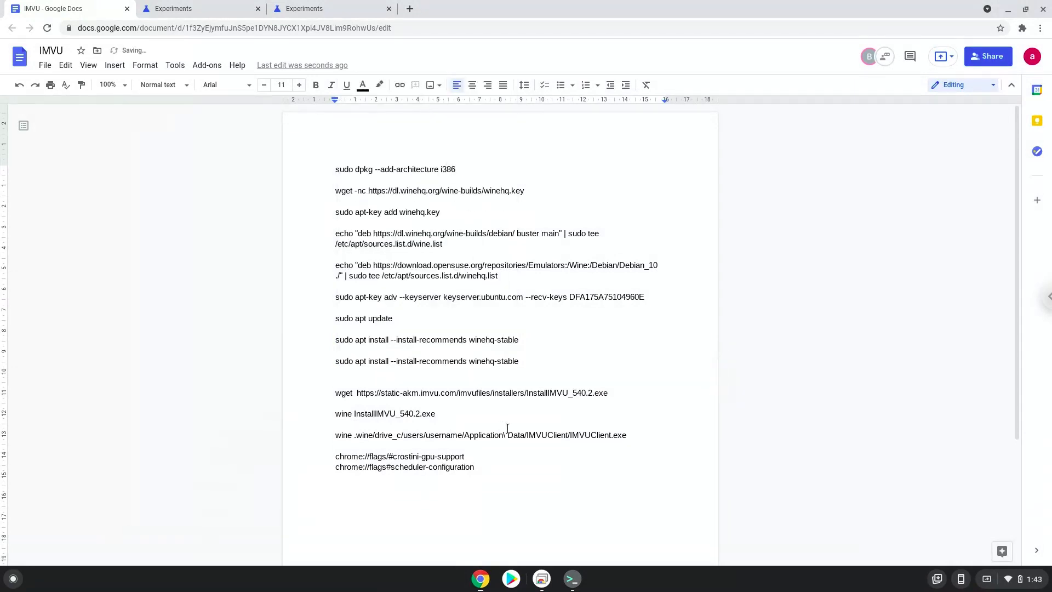
type("winecfg")
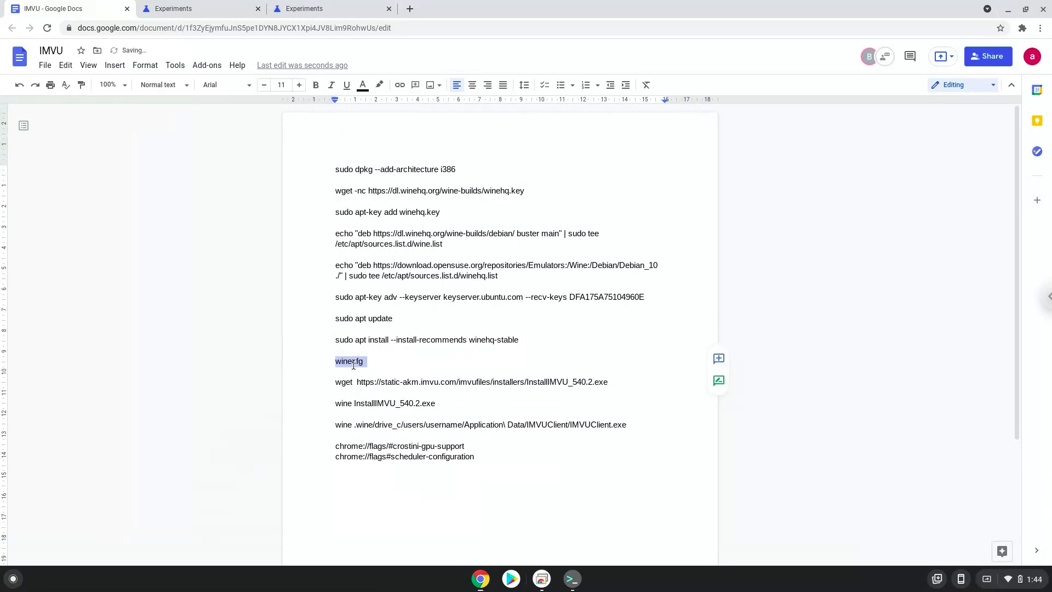
right_click(350, 361)
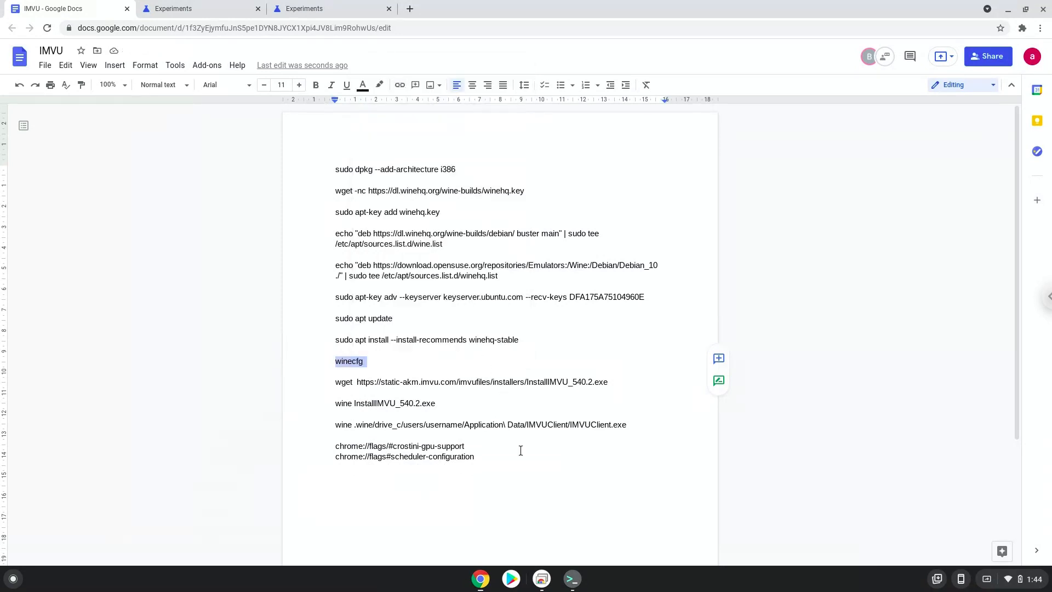
left_click(571, 577)
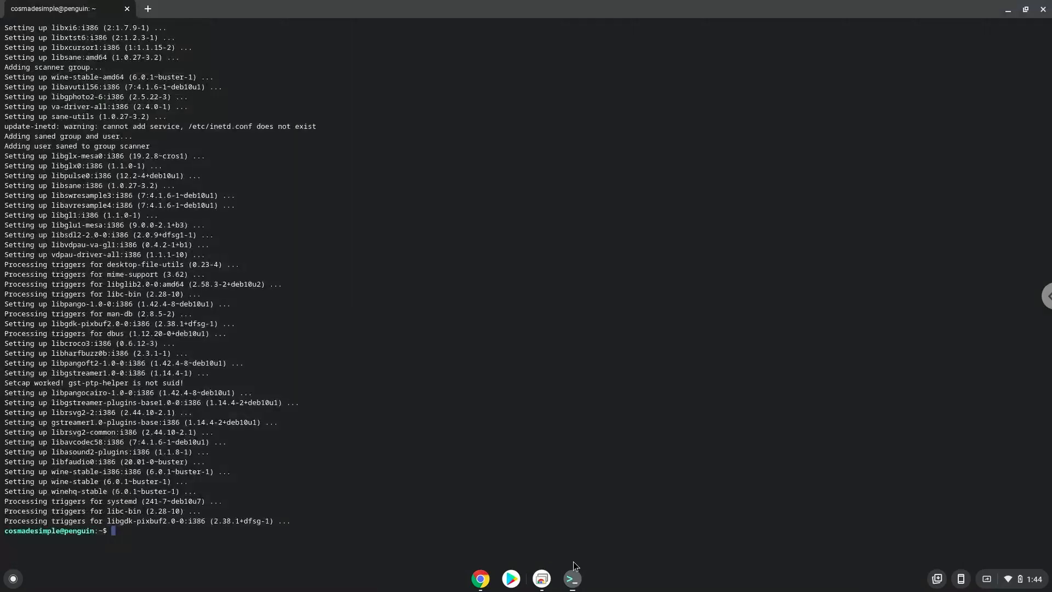
- Run winecfg and accept the wine-mono and Gecko package downloads
type("winecfg")
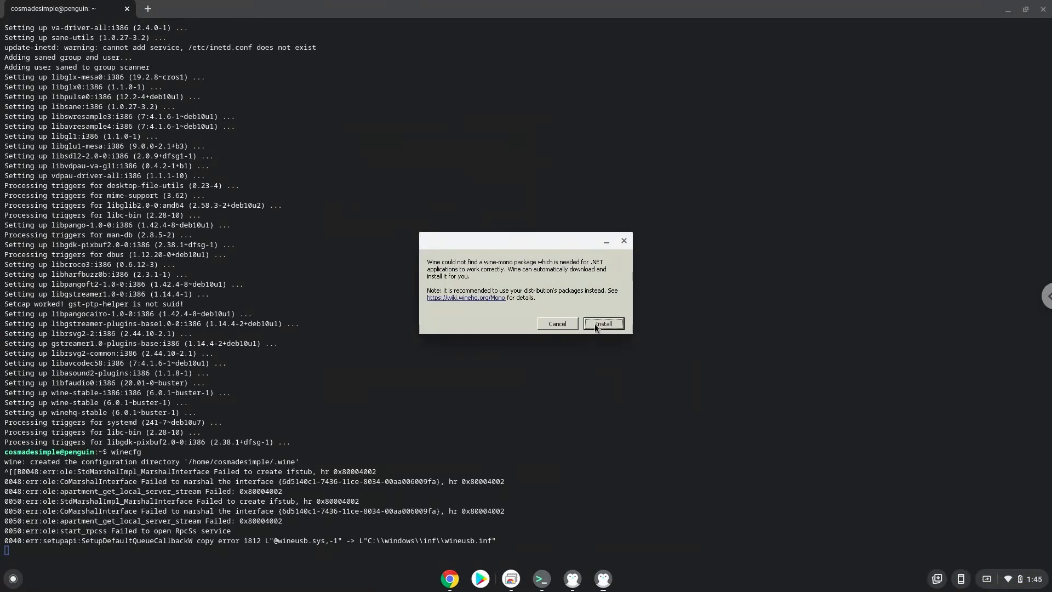
left_click(602, 324)
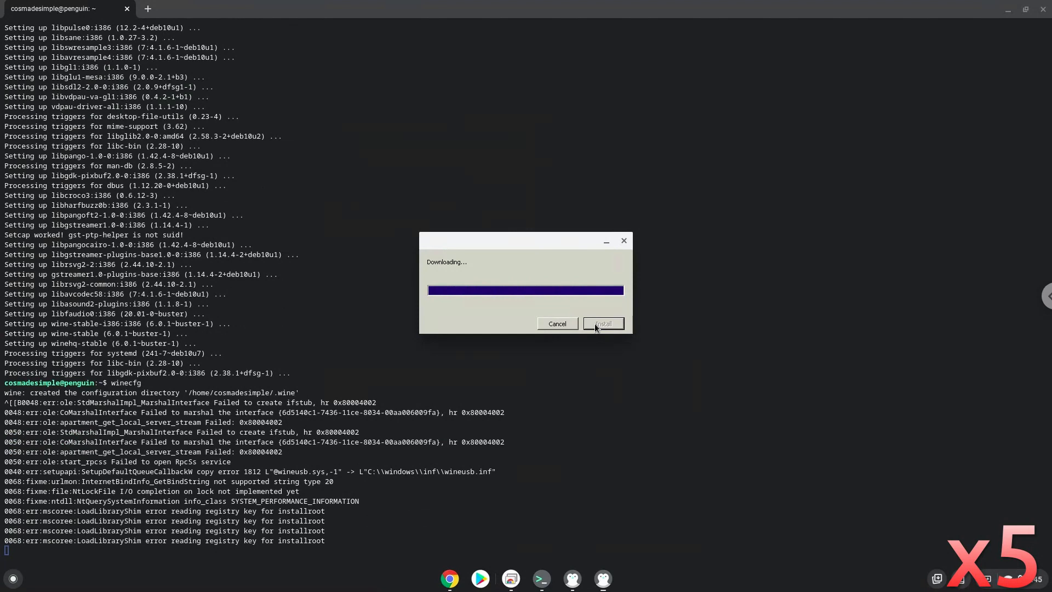
left_click(602, 323)
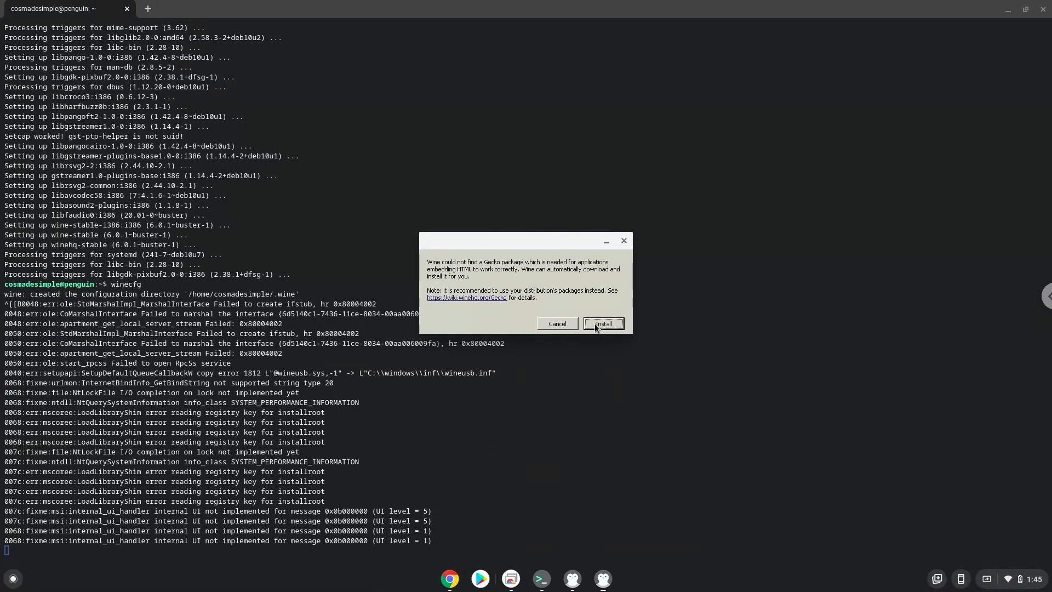
left_click(602, 323)
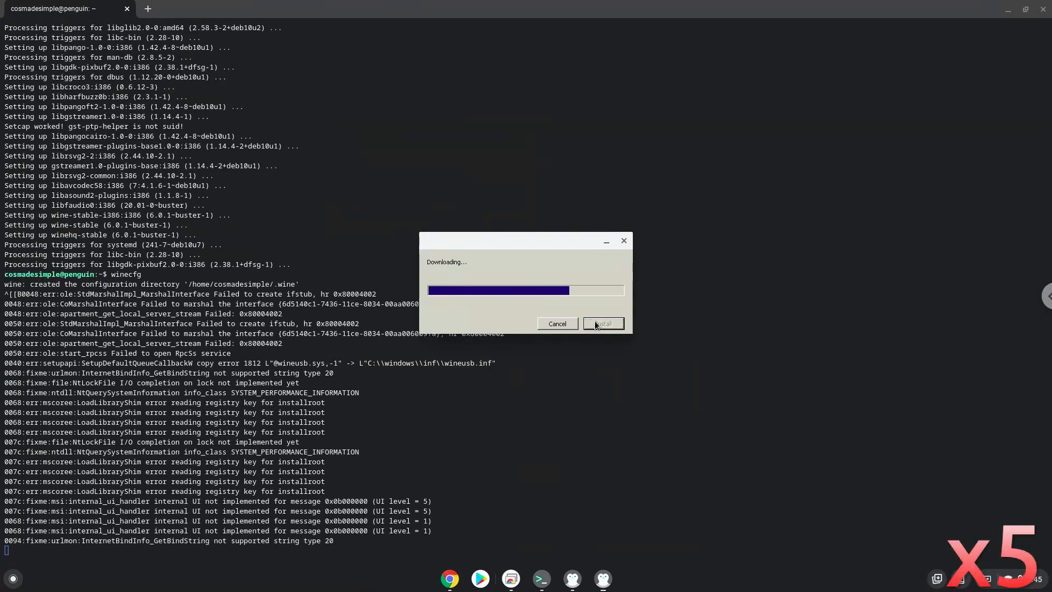
left_click(602, 323)
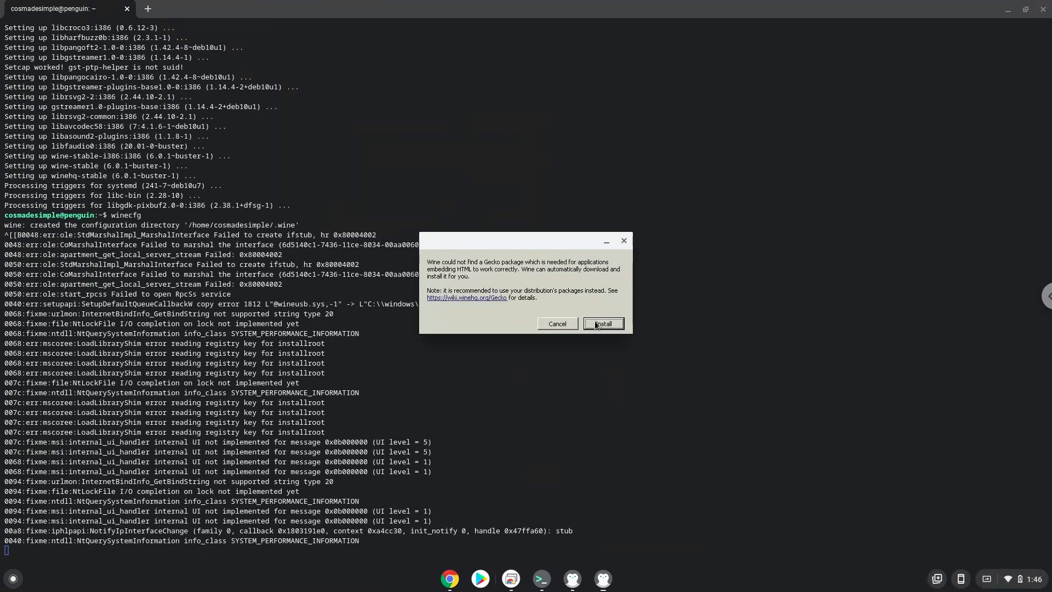
left_click(601, 323)
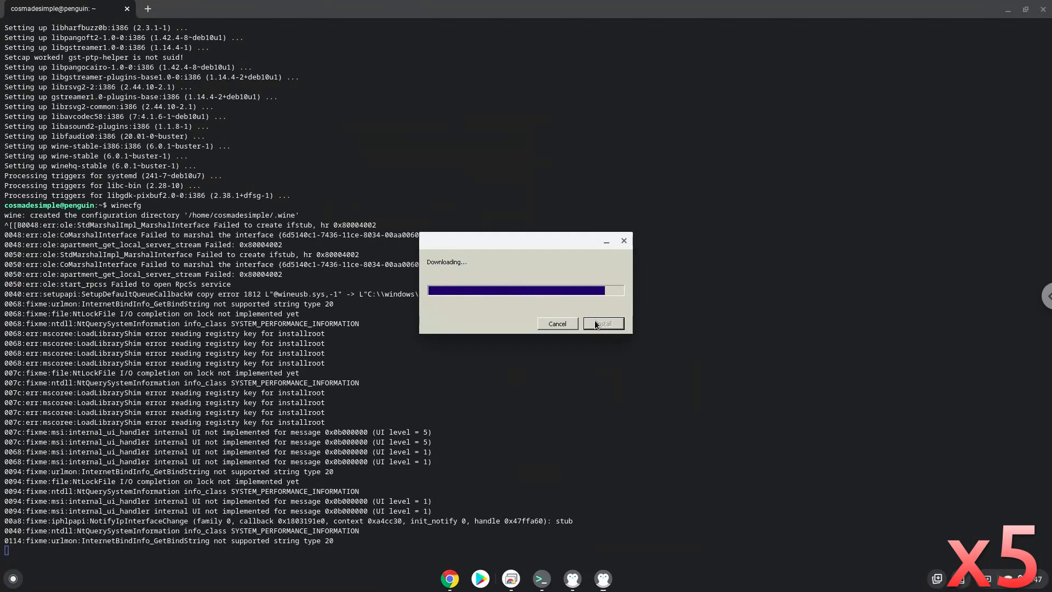
left_click(602, 323)
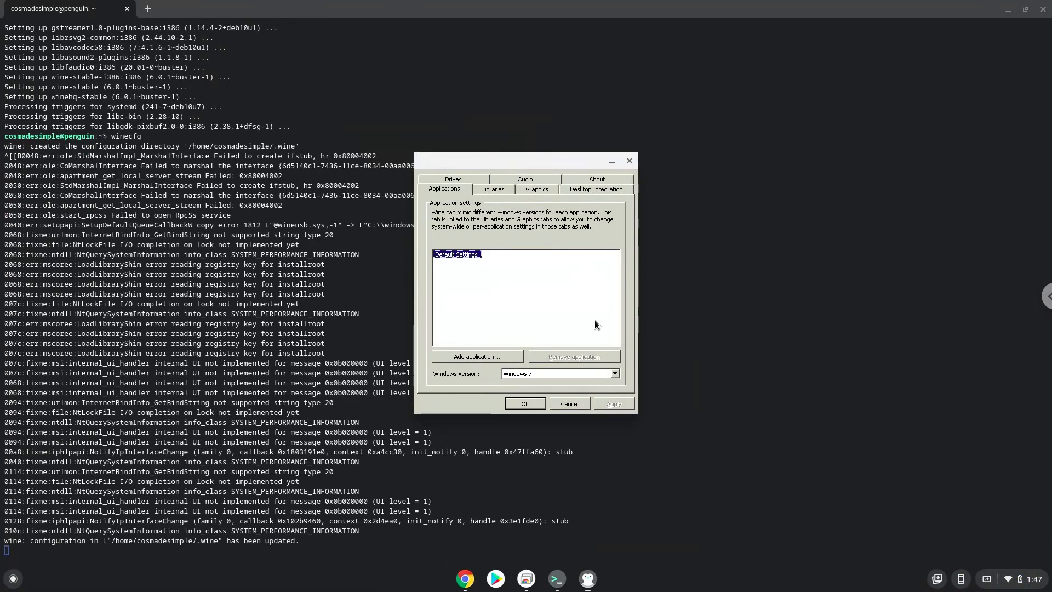
mouse_move(595, 314)
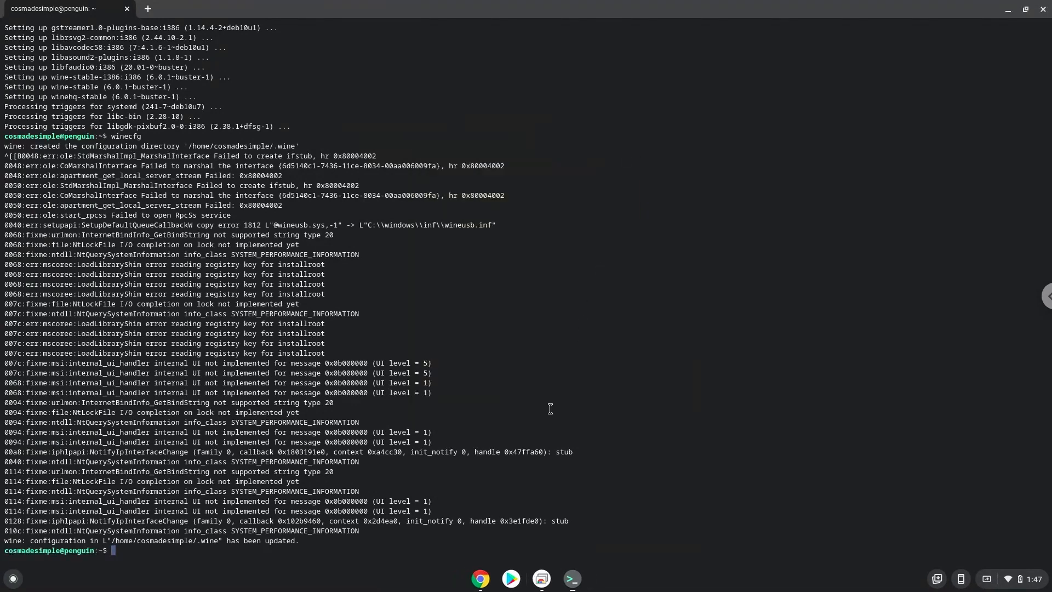
mouse_move(480, 578)
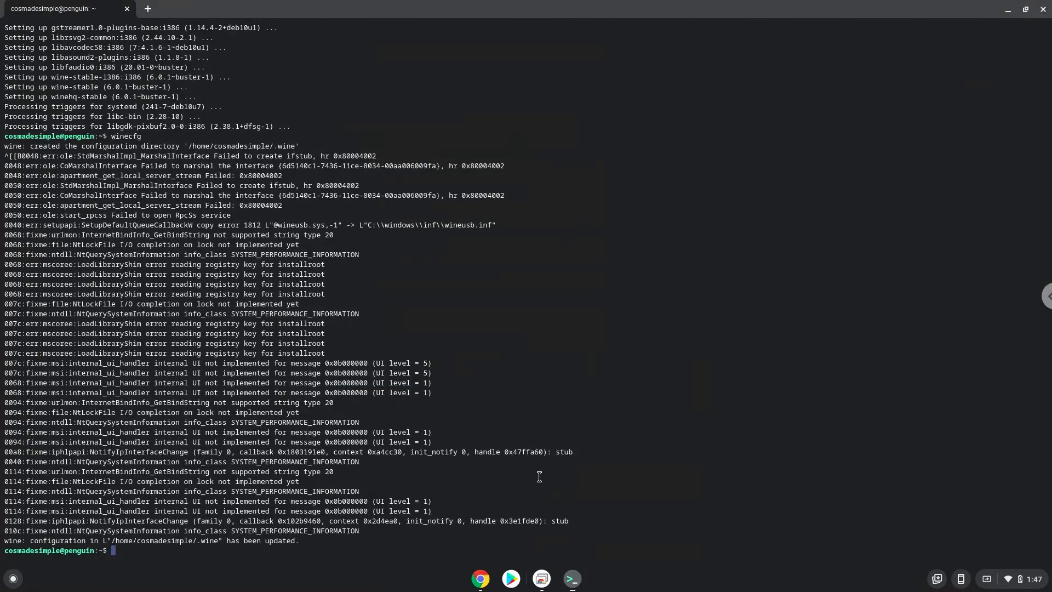
- Download InstallIMVU_540.2.exe from static-akm.imvu.com with wget
type("wget  https://static-akm.imvu.com/imvufiles/installers/InstallIMVU_540.2.exe")
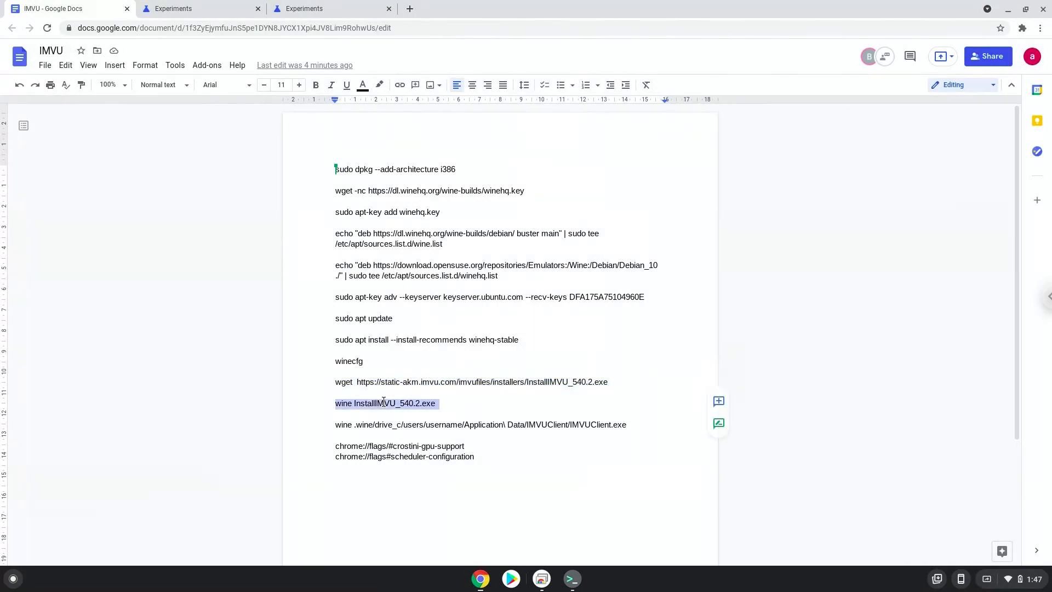
- Copy the wine command from the notes and run 'wine InstallIMVU_540.2.exe' in Terminal
right_click(385, 403)
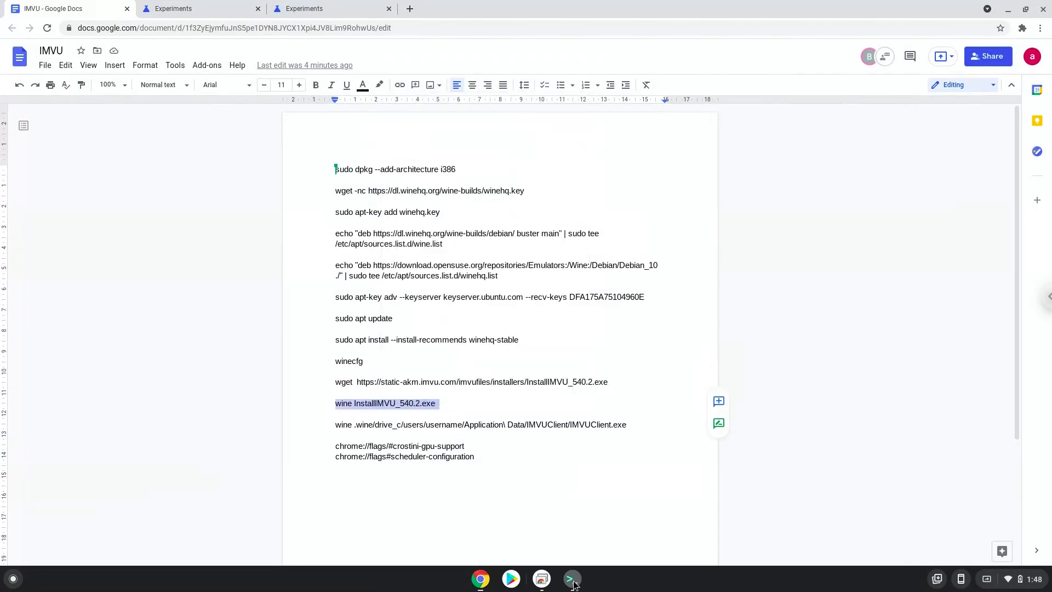
left_click(571, 578)
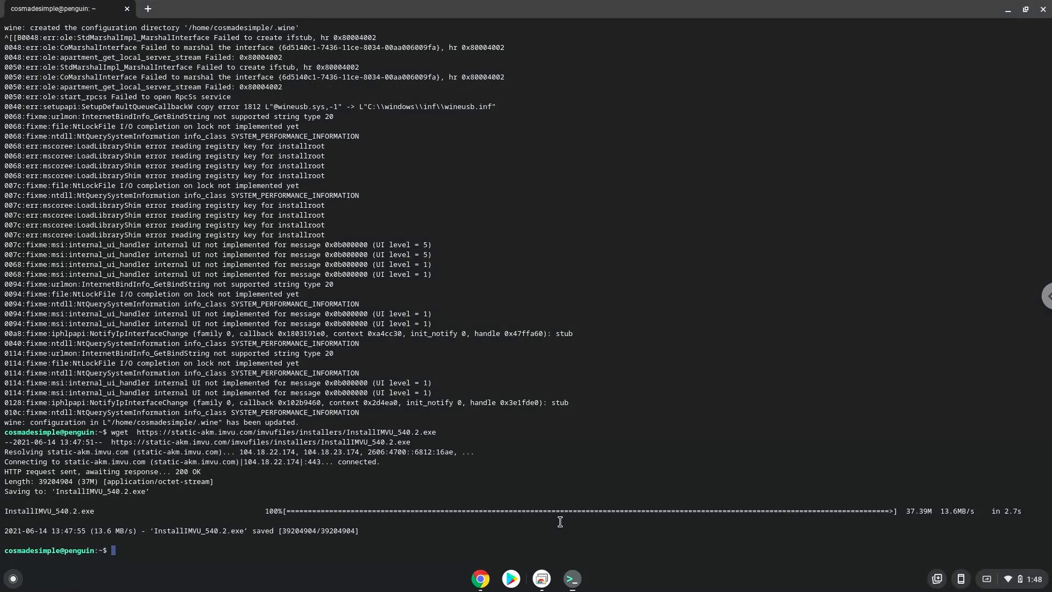
type("wine InstallIMVU_540.2.exe")
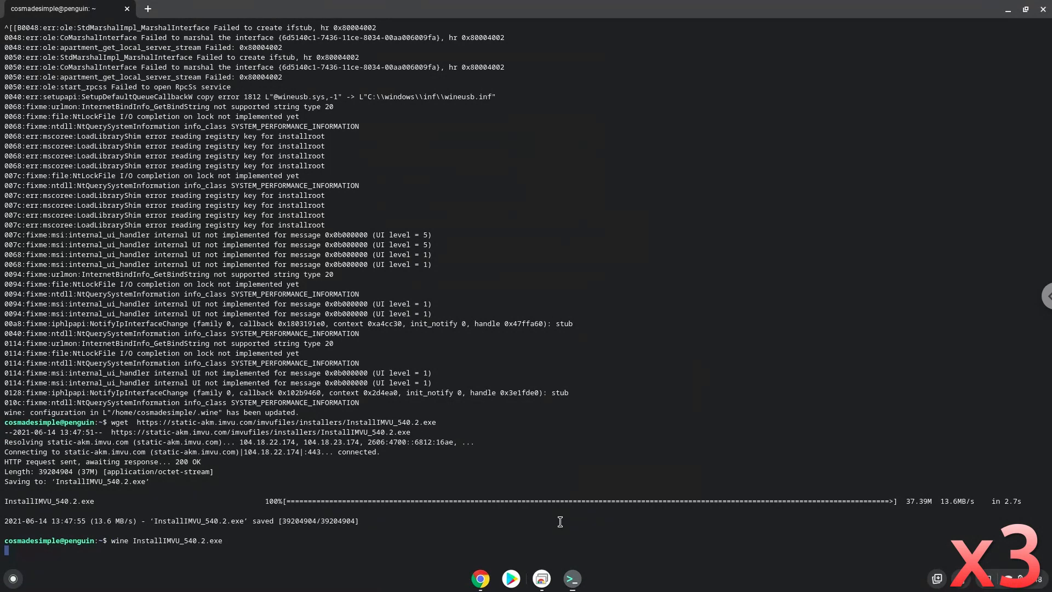
key("Return")
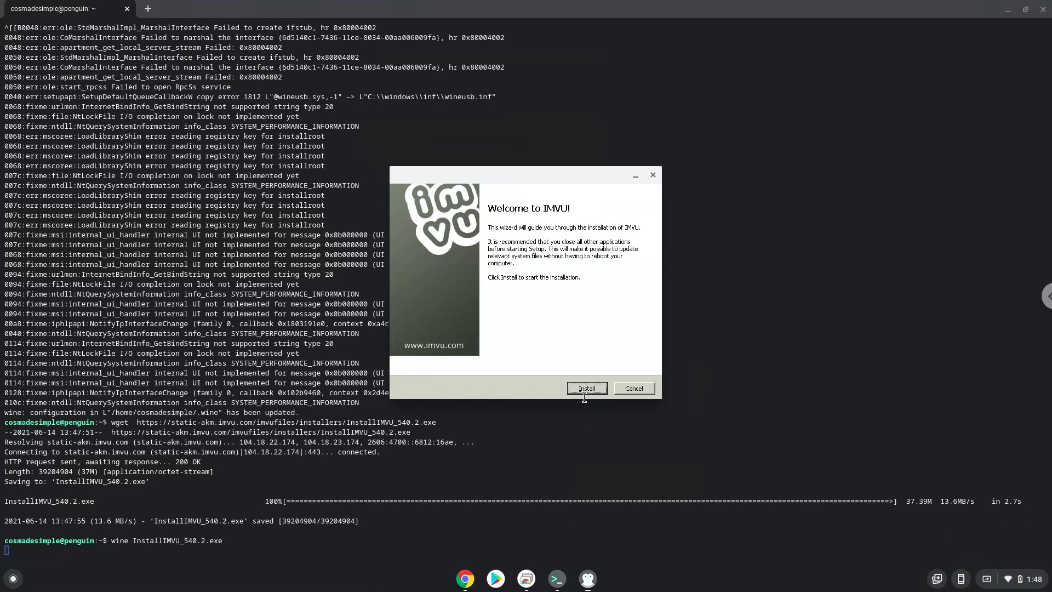
- Install IMVU from the welcome wizard and close the finished installer
left_click(585, 388)
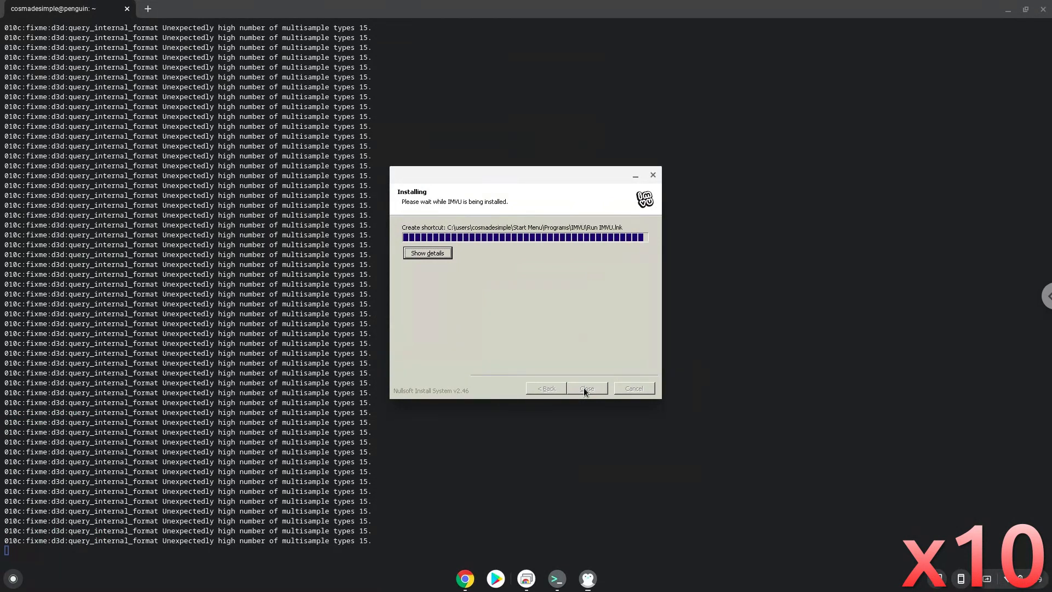
left_click(586, 388)
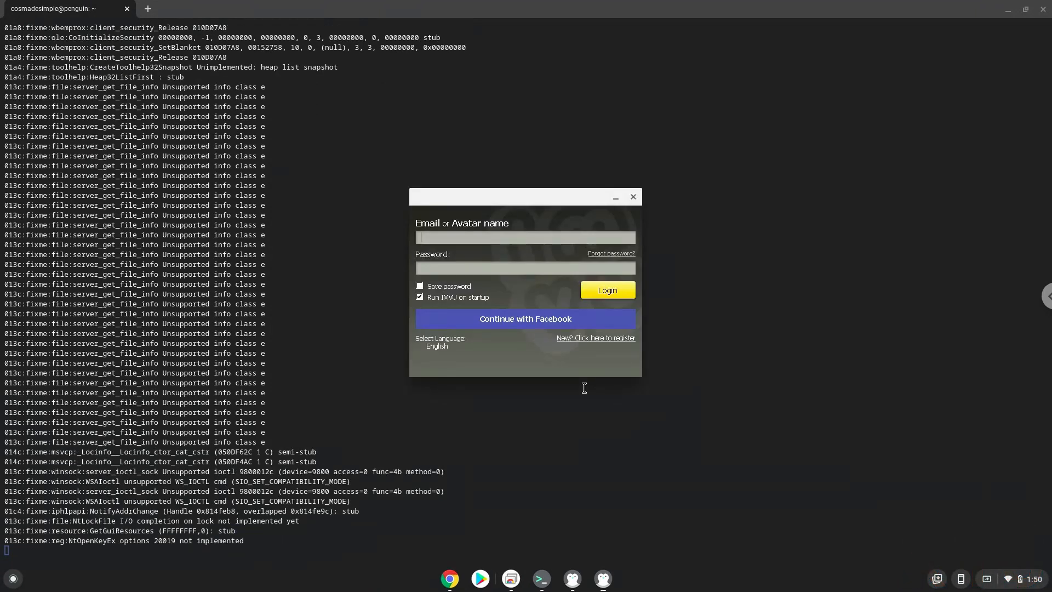
- Close the IMVU login window, then quit Terminal by confirming Leave
left_click(525, 237)
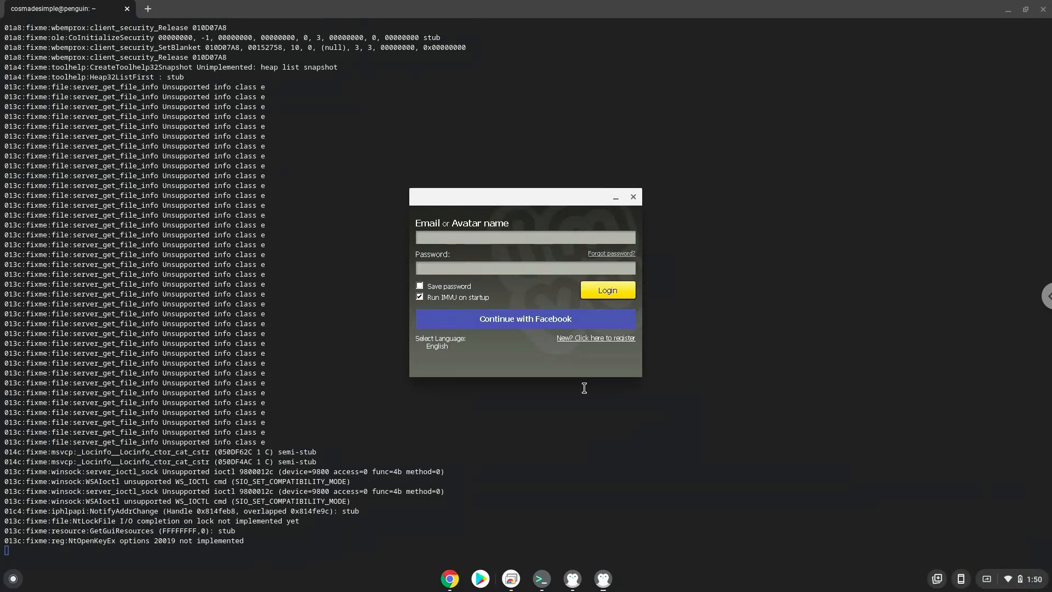
left_click(525, 236)
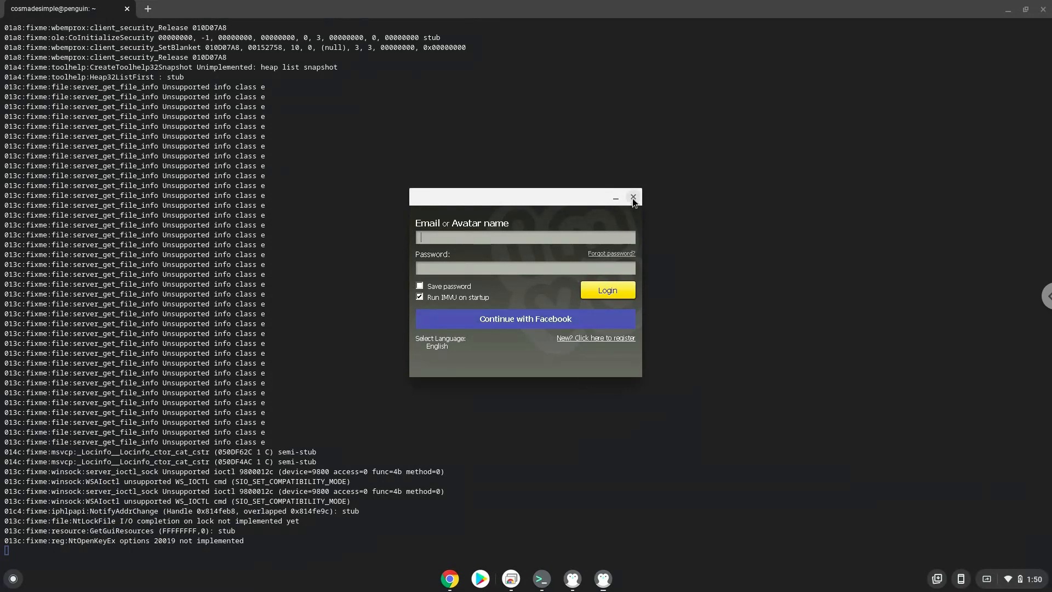
left_click(631, 197)
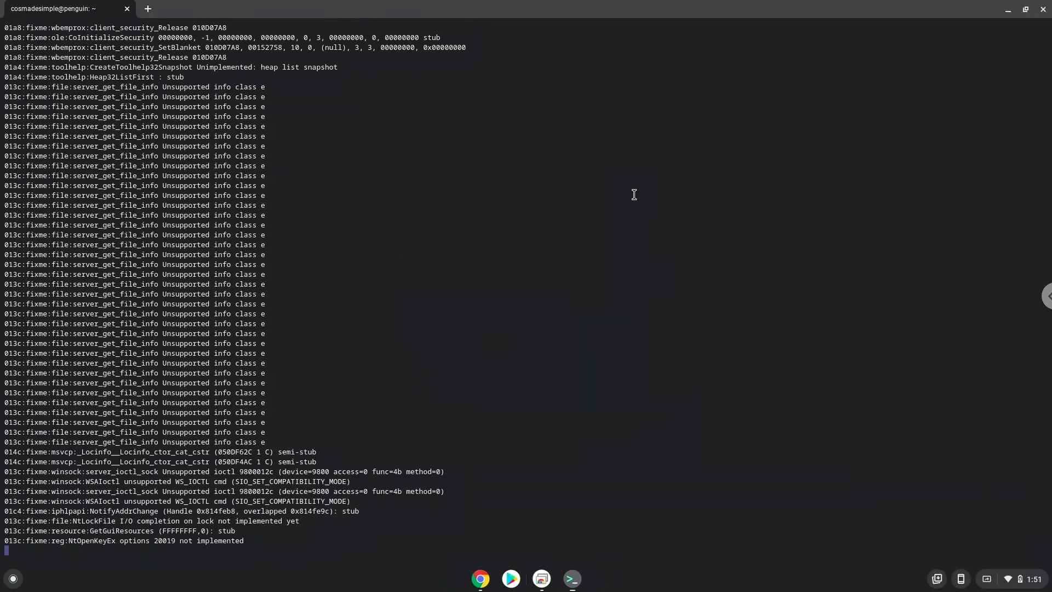
scroll("down", 3)
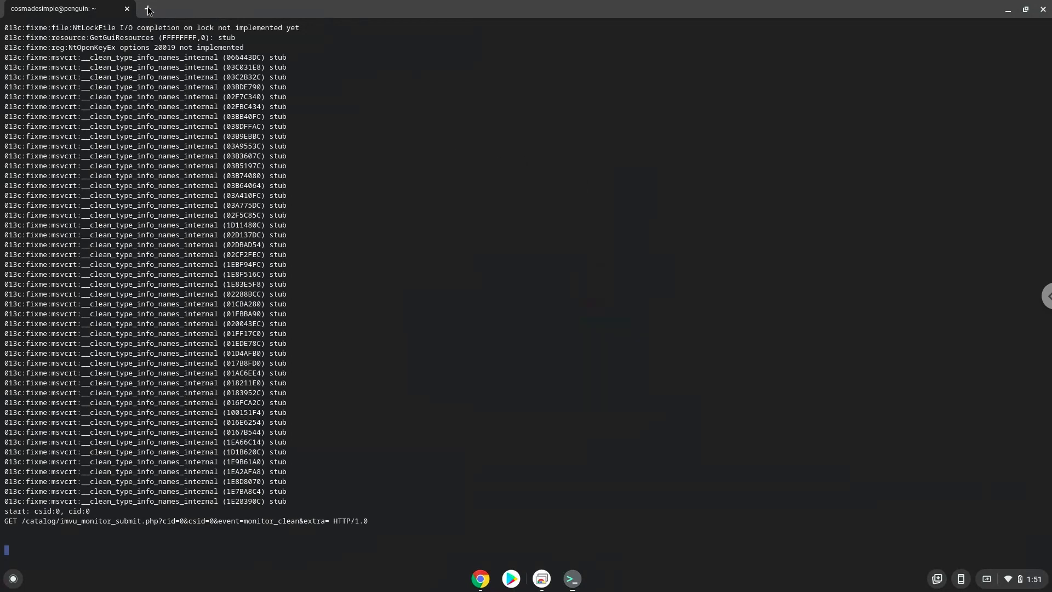
left_click(127, 8)
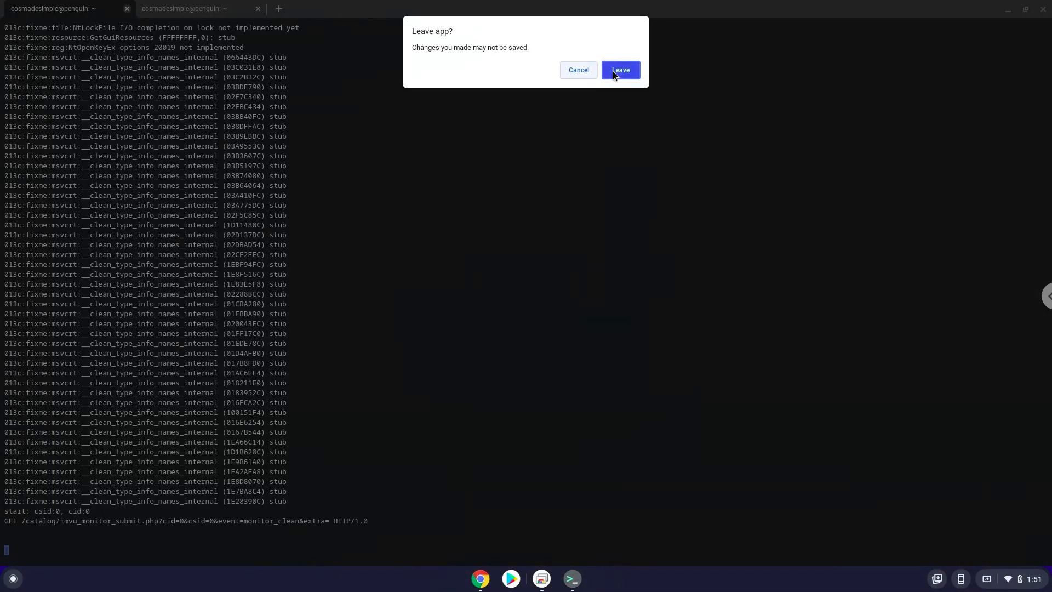
left_click(618, 69)
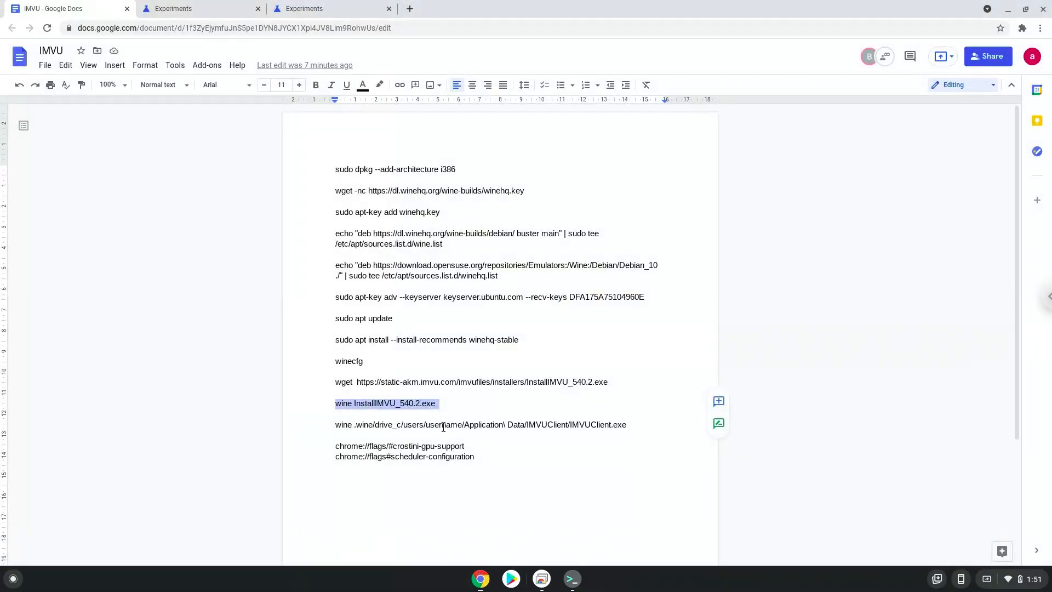
- Change 'username' in the IMVUClient.exe launch path to 'cosmadesimple' and select the line
double_click(442, 424)
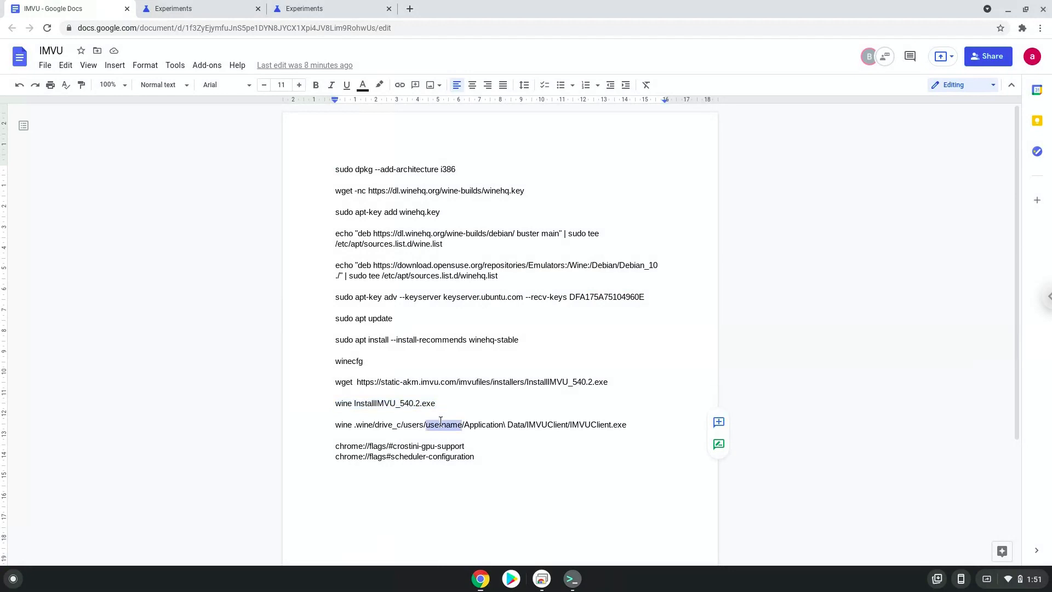
right_click(443, 424)
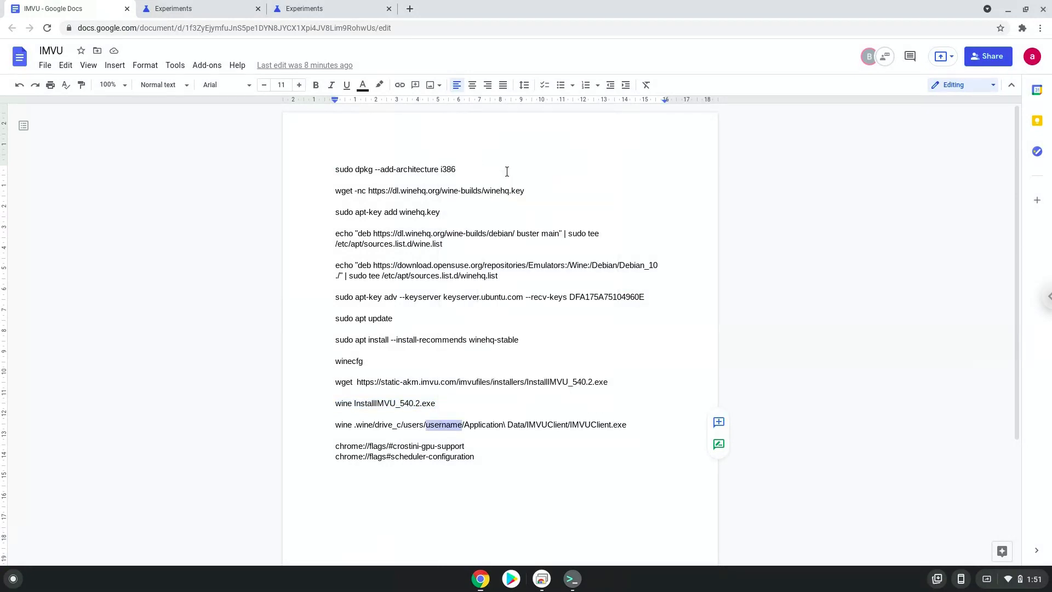
type("cosmadesimple")
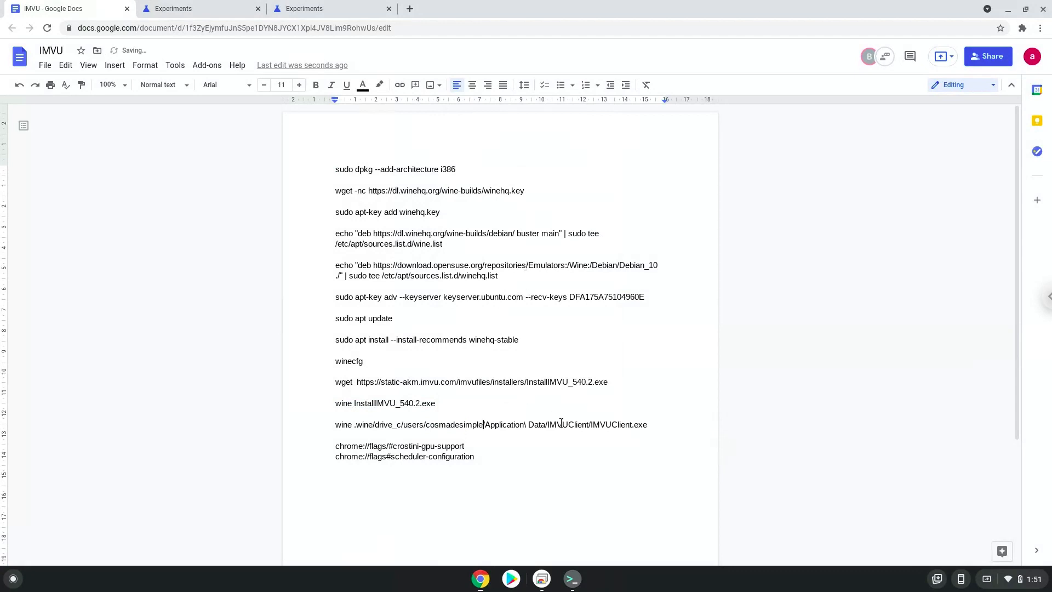
triple_click(470, 425)
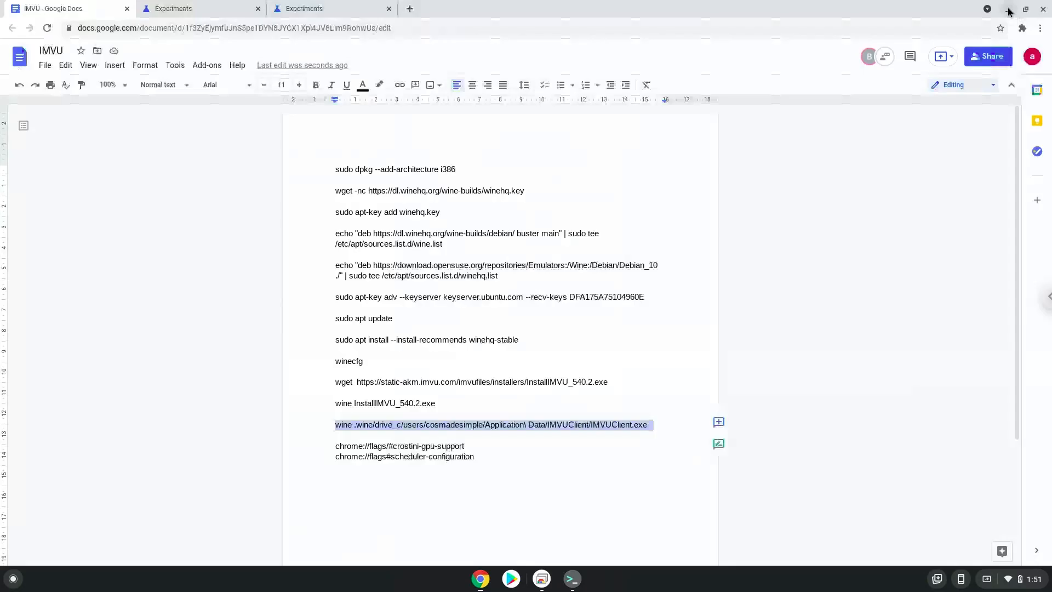
- Minimise the Chrome window to reveal the empty ChromeOS desktop
left_click(987, 9)
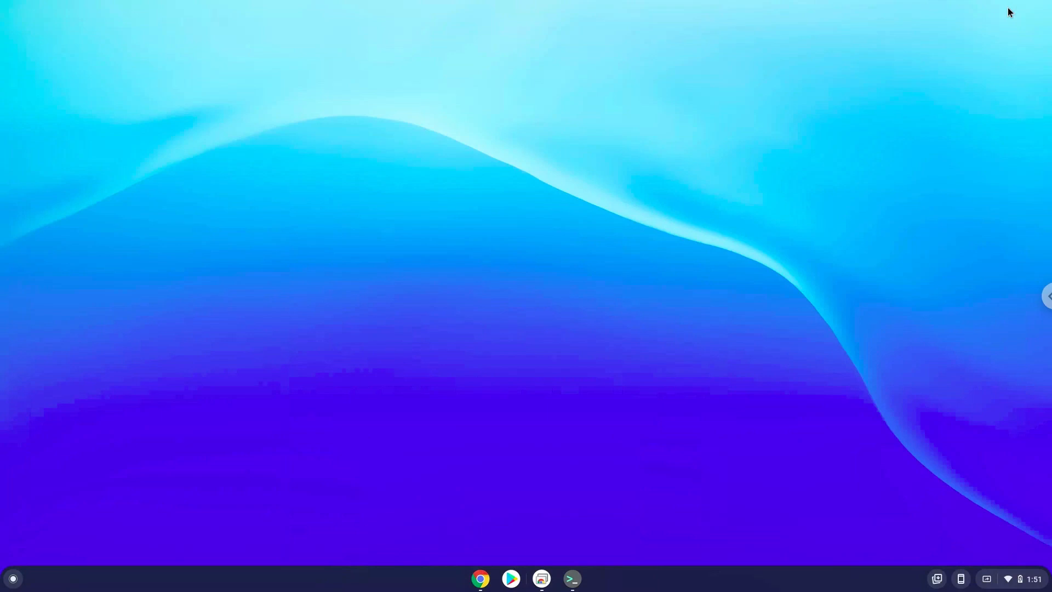
mouse_move(989, 514)
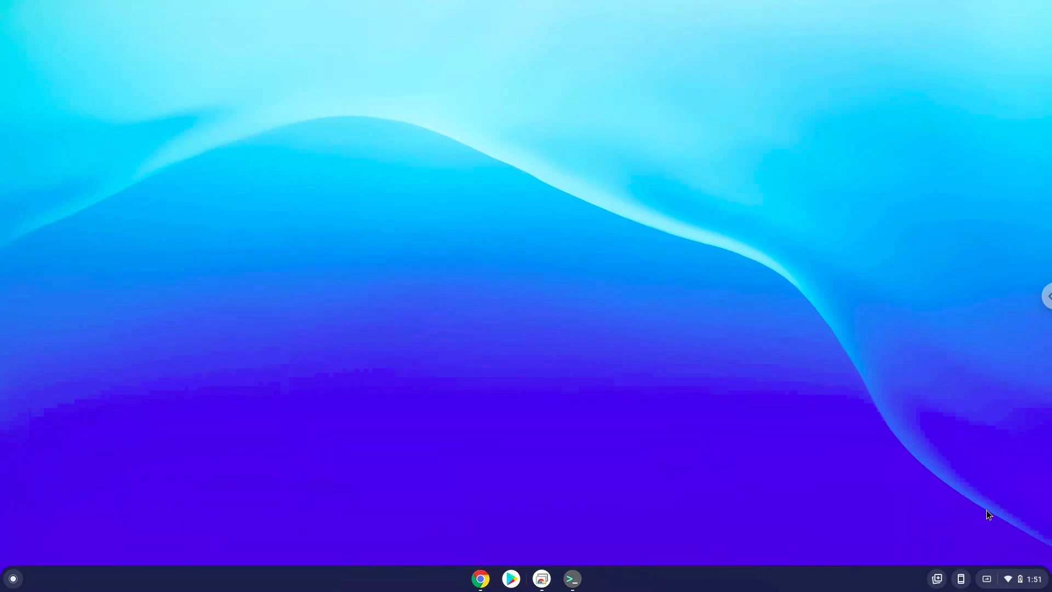